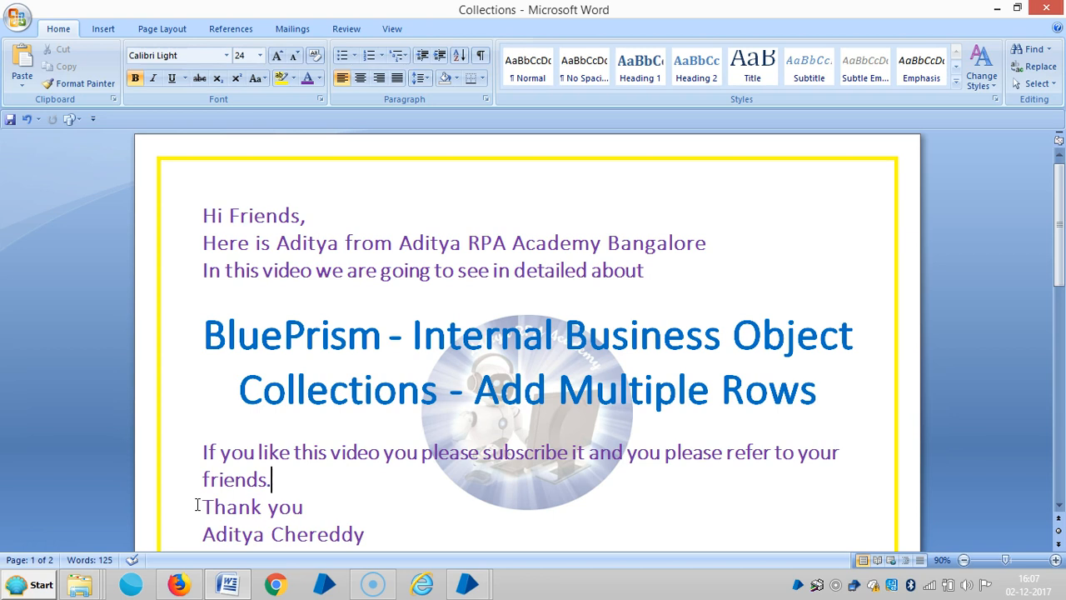
mouse_move(463, 553)
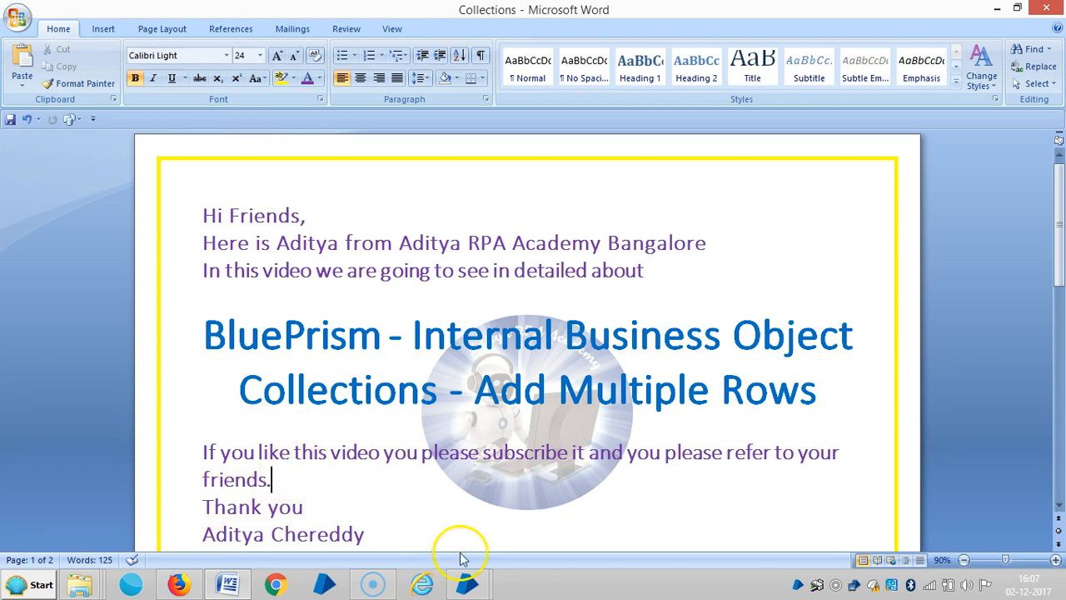
Step: Switch from Word back to the Blue Prism Collections object
click(467, 583)
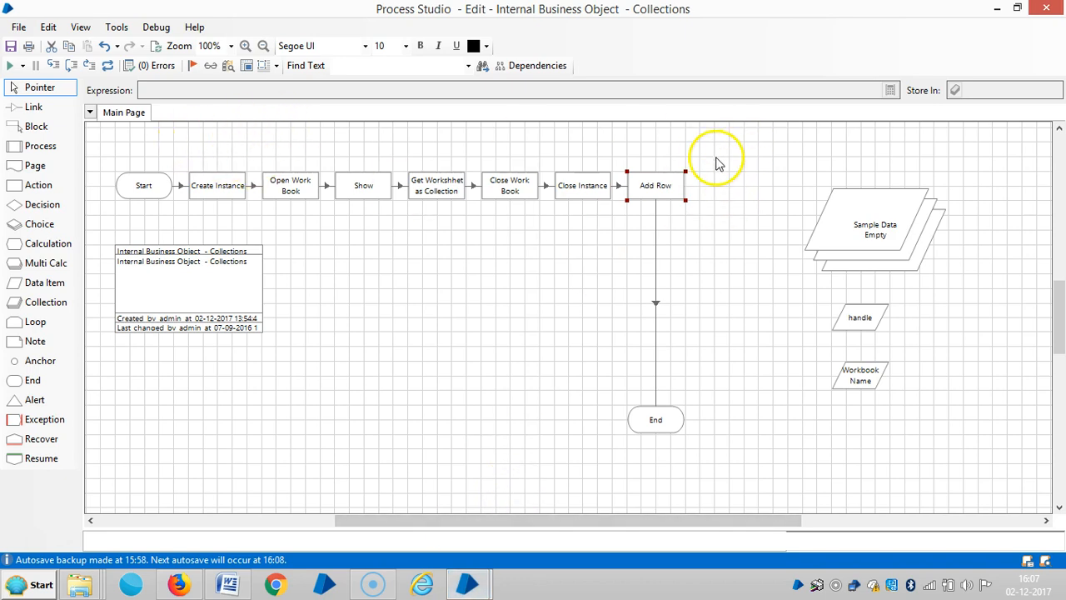
mouse_move(720, 190)
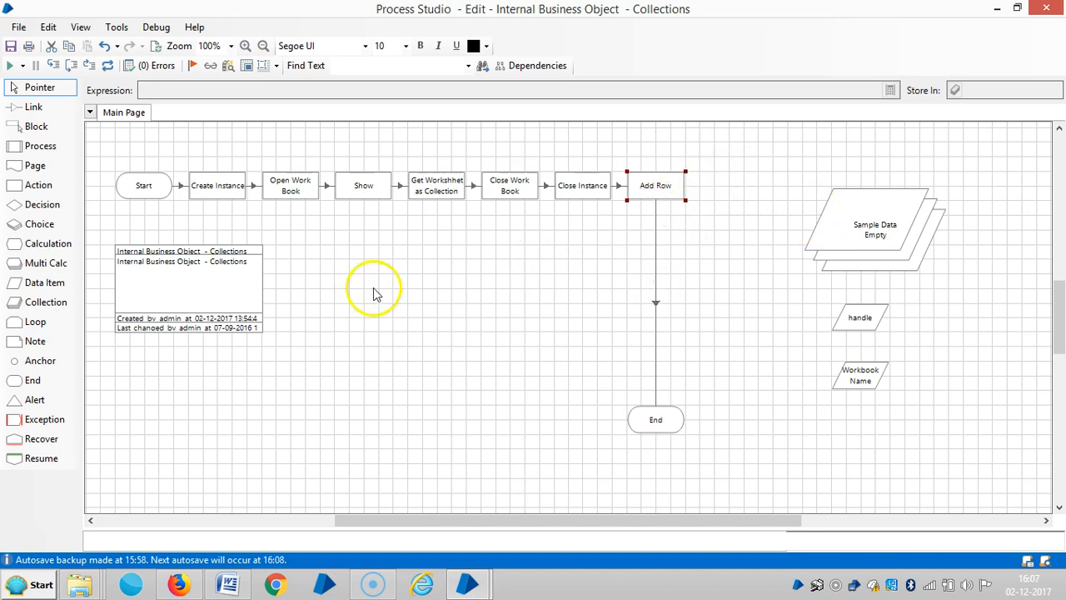
Step: Delete the link between the Add Row stage and End
right_click(657, 303)
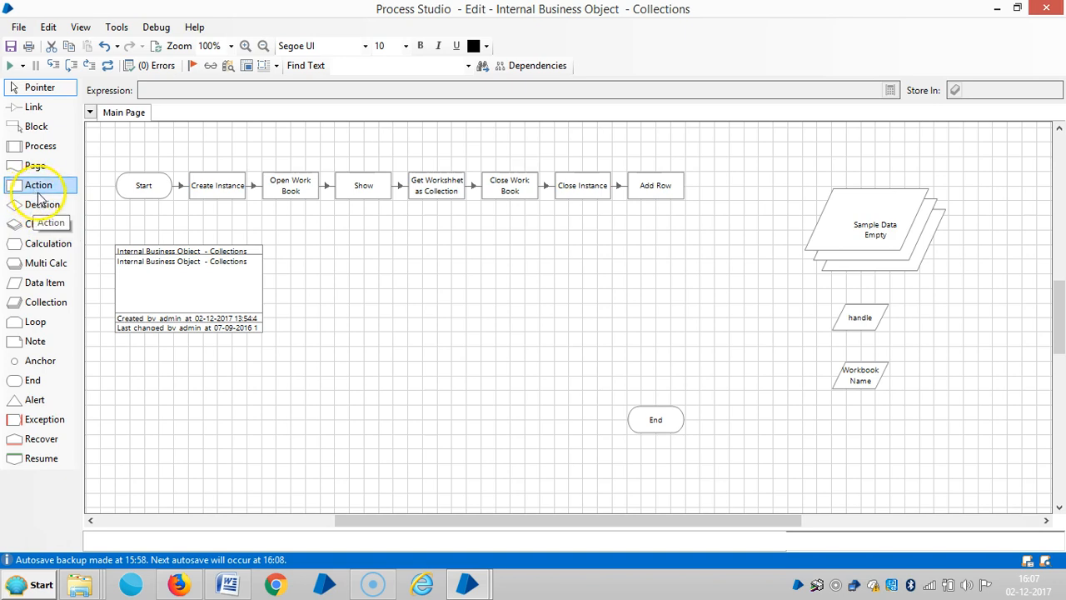
mouse_move(43, 458)
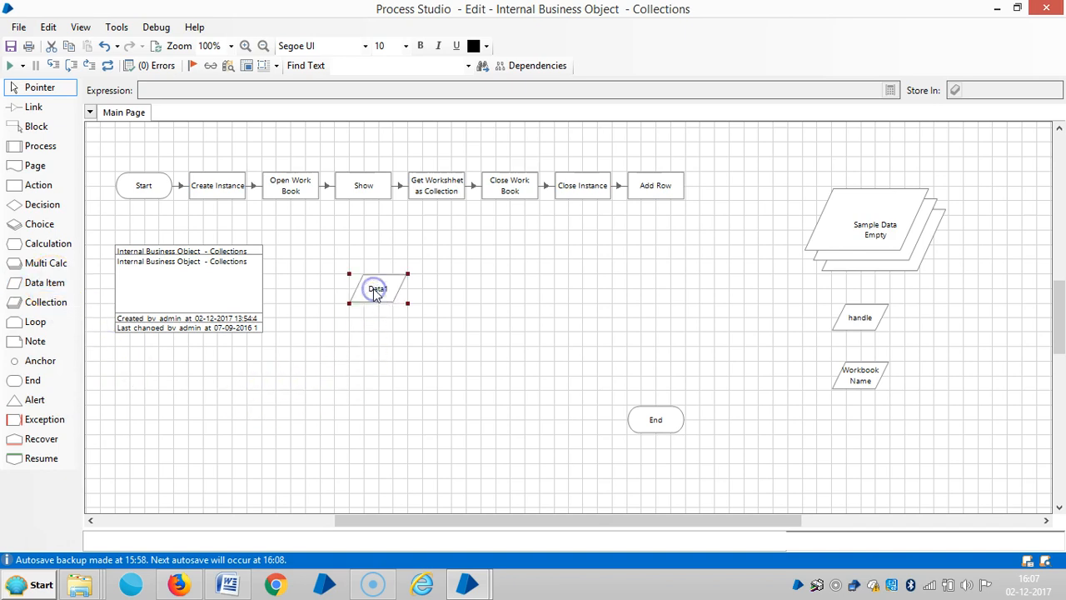
Step: Define the data item as a Number named Counter with initial value 0
double_click(376, 290)
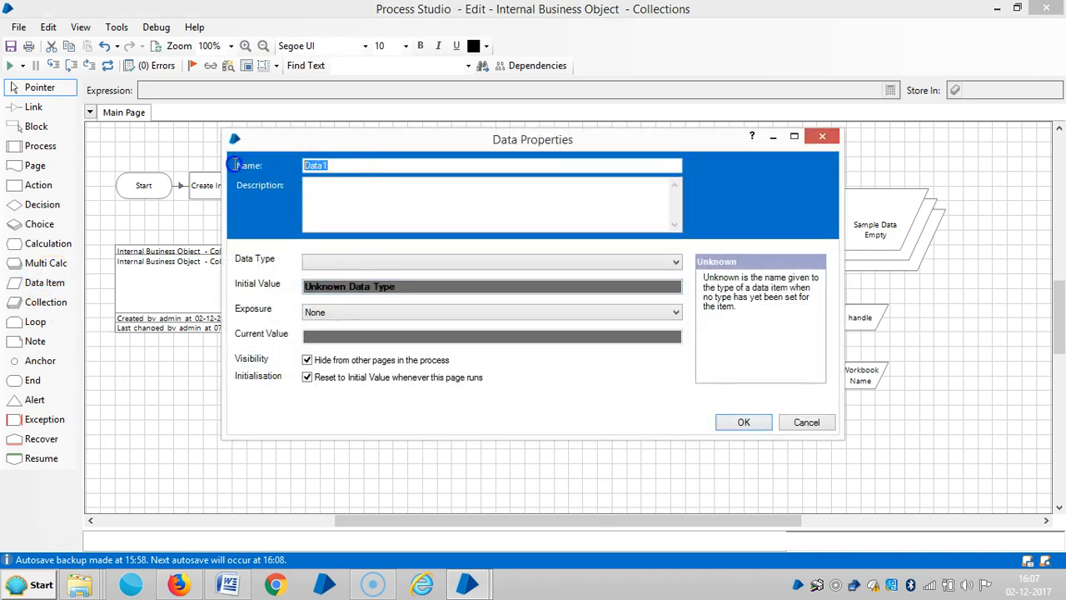
text(Counter)
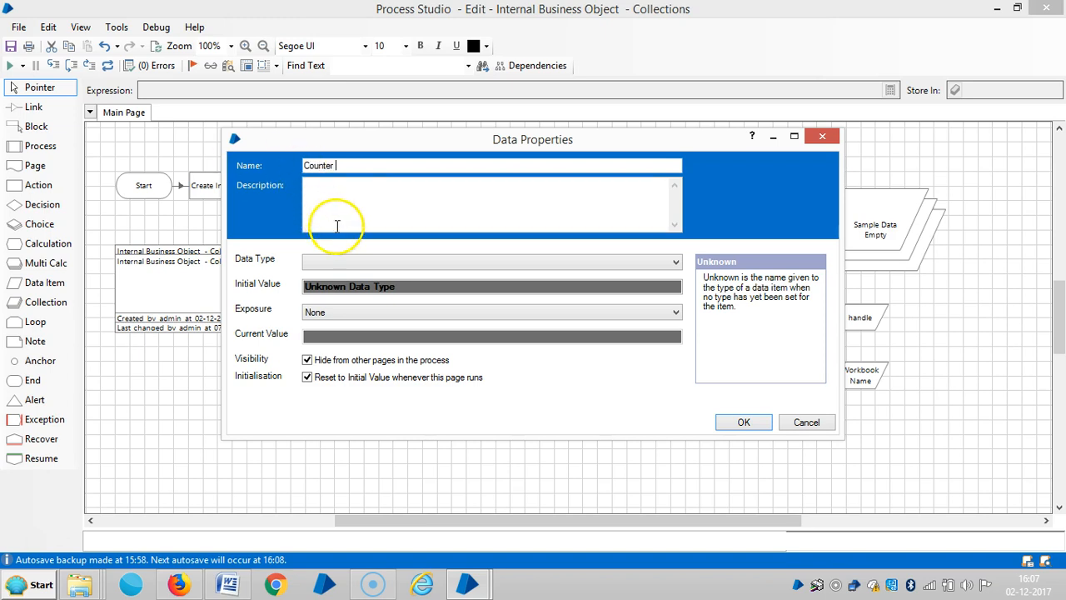
click(492, 262)
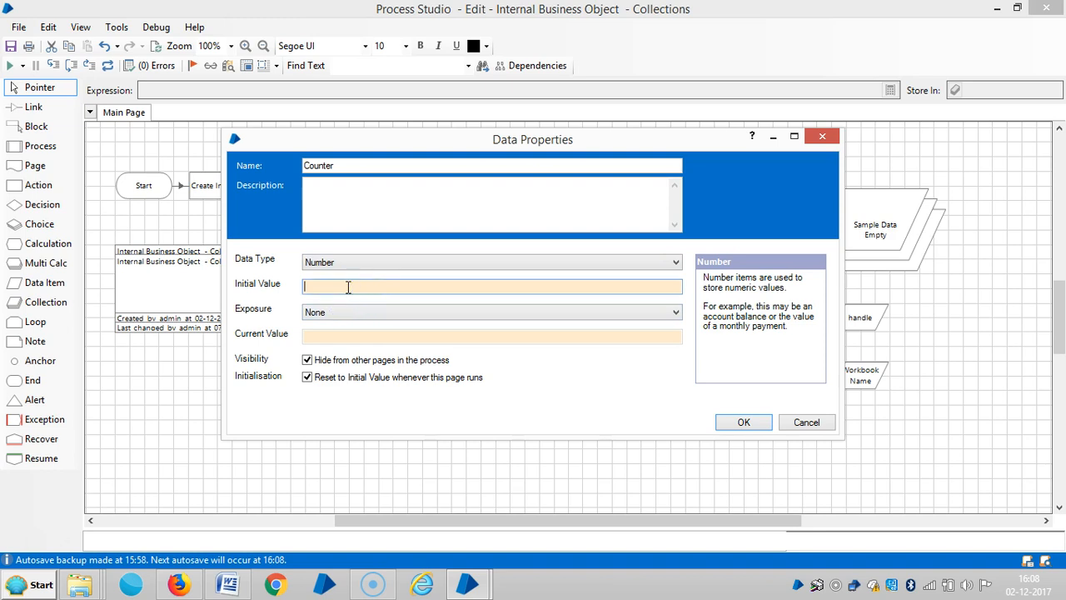
text(0)
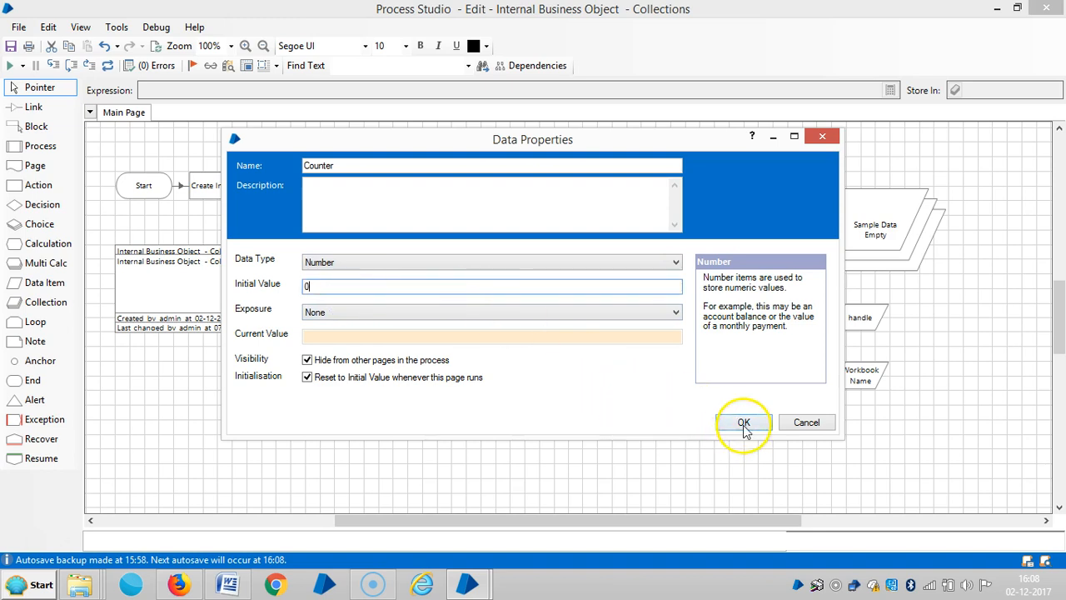
click(743, 423)
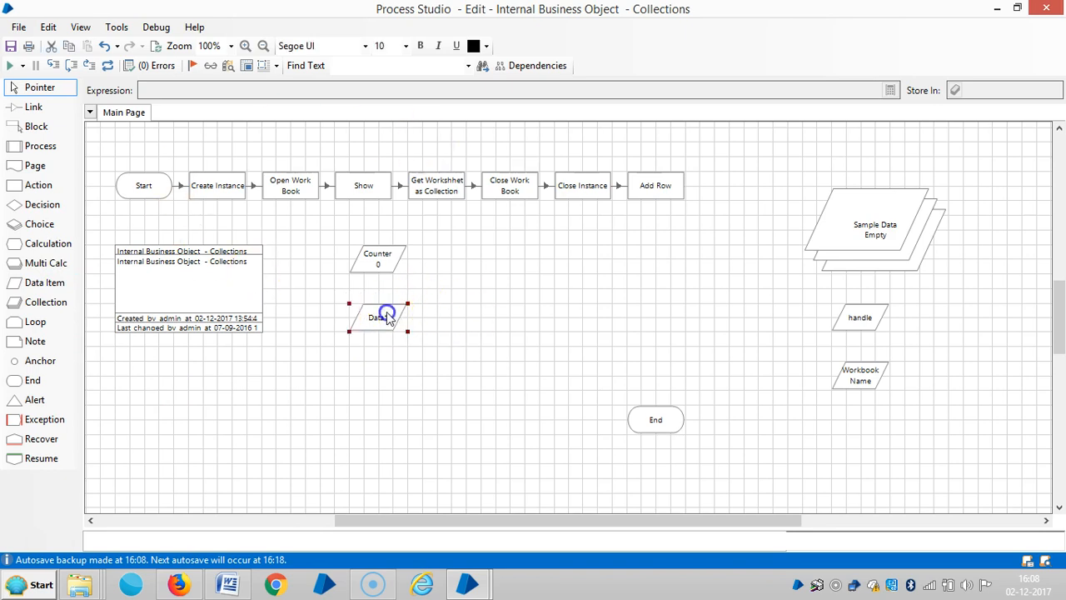
Step: Define the second data item as a Number named Multiple Rows with initial value 10
double_click(376, 316)
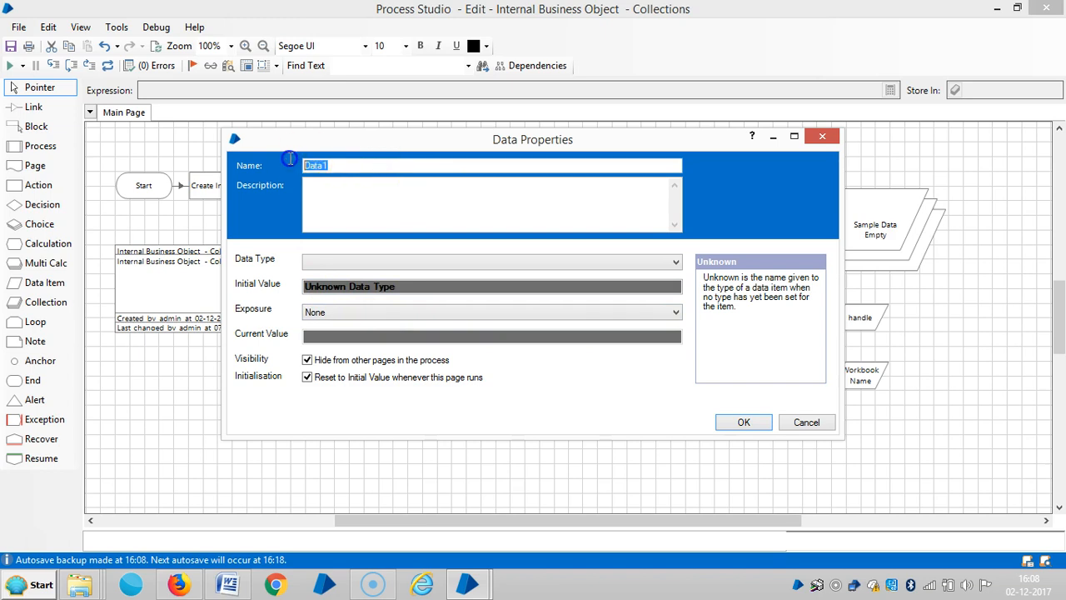
text(Multiple R)
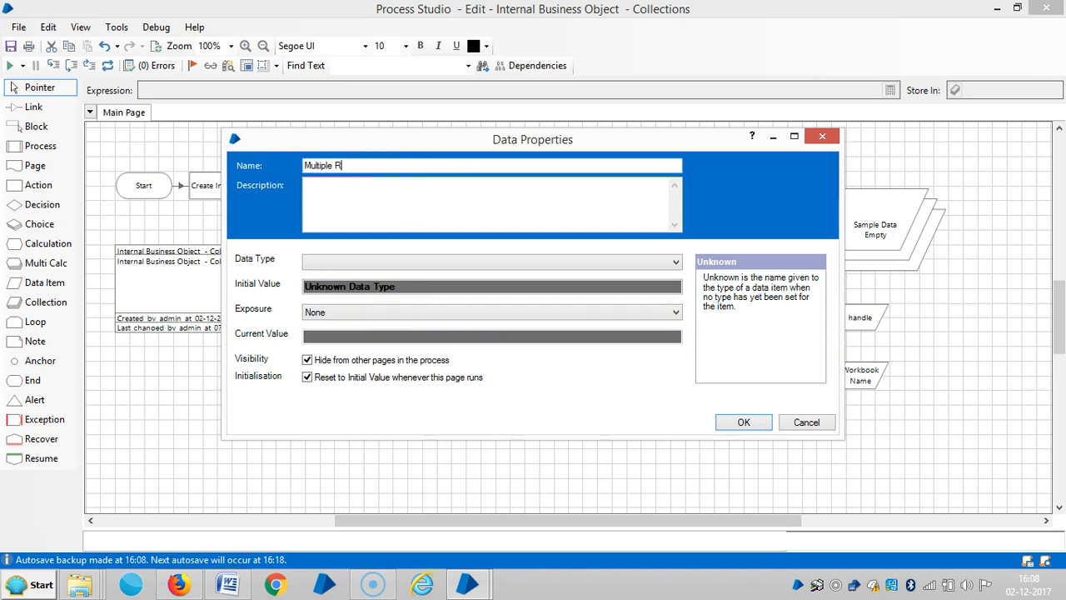
text(ows)
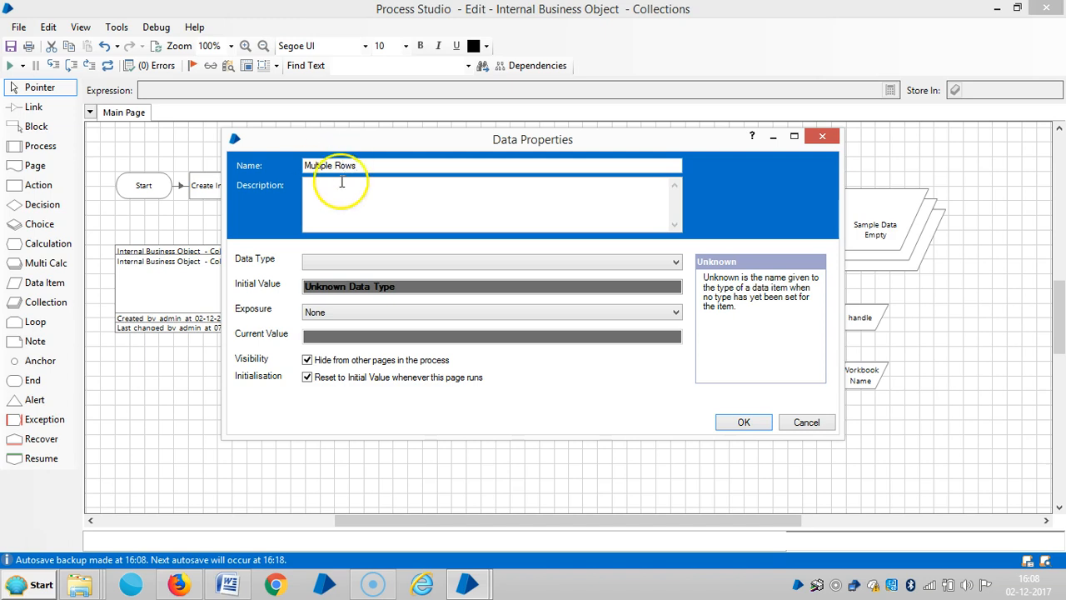
click(489, 261)
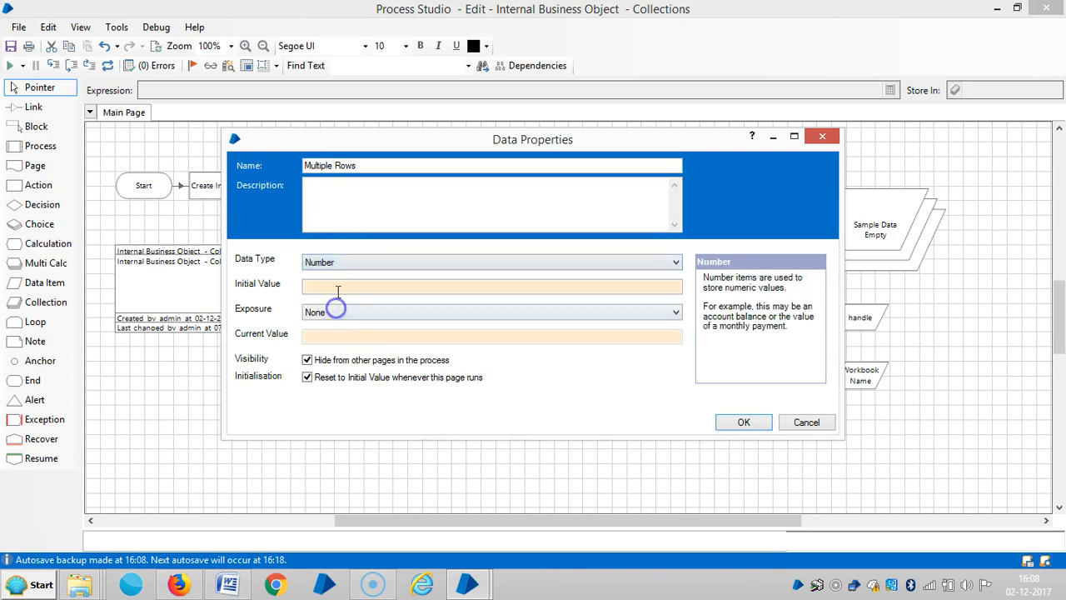
text(1)
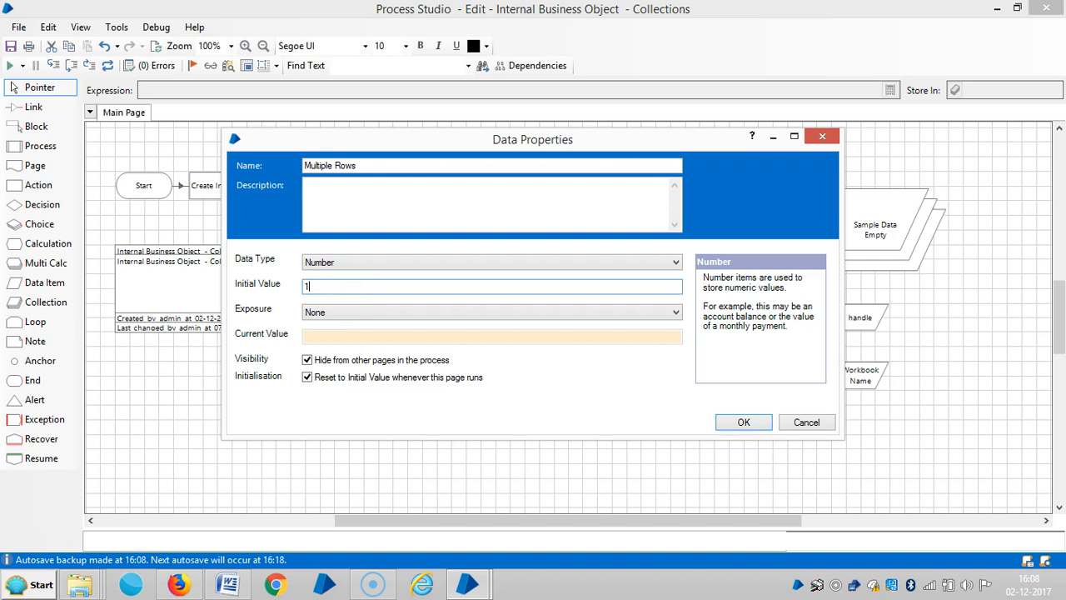
text(0)
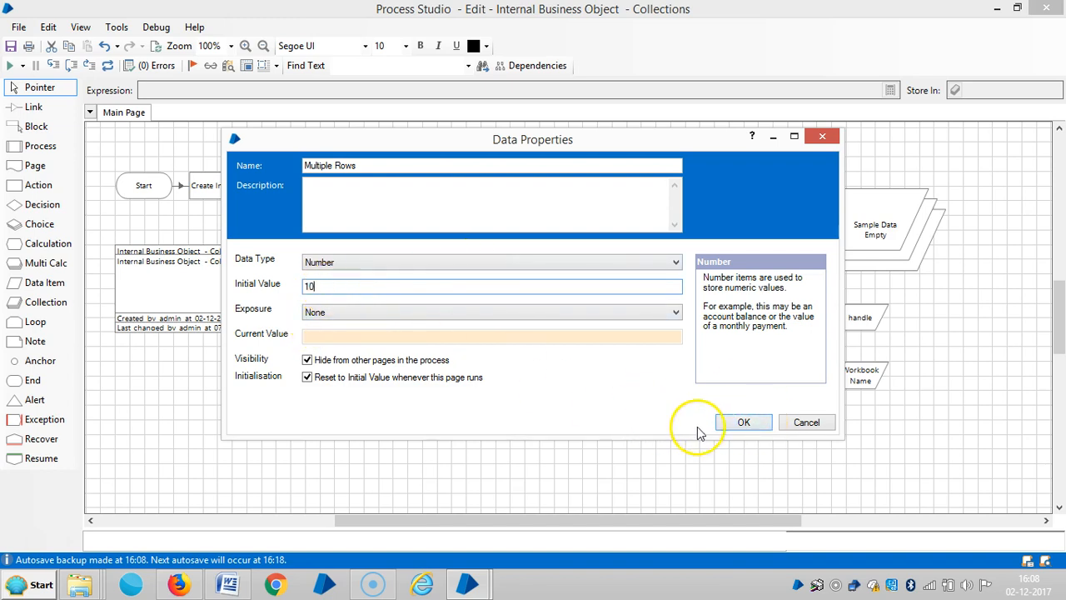
click(743, 421)
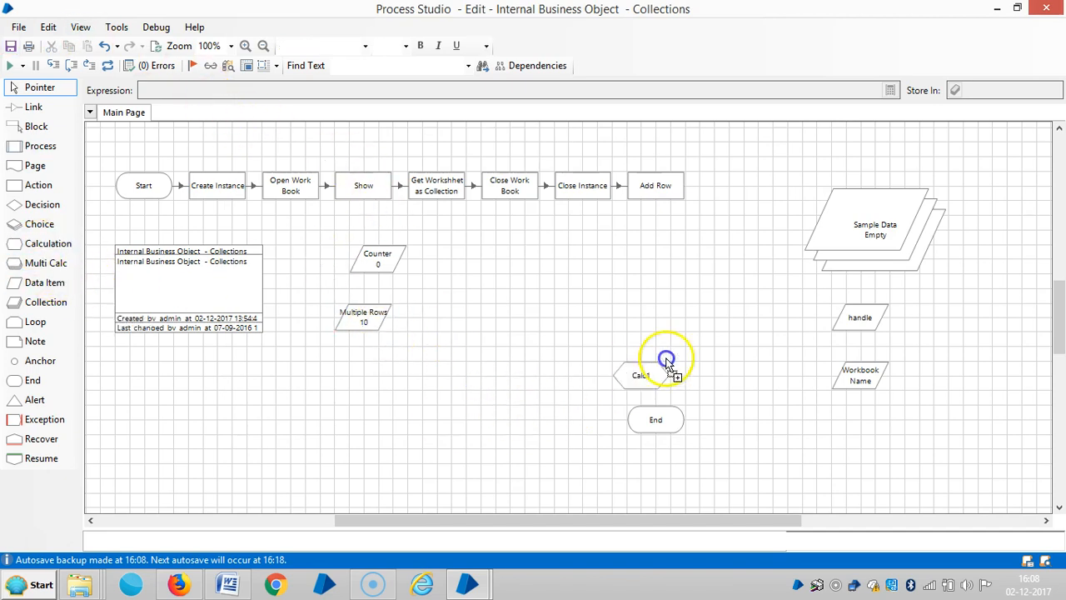
Step: Name the calculation Add Multiple Rows, computing Counter + 1 stored back in Counter
double_click(666, 358)
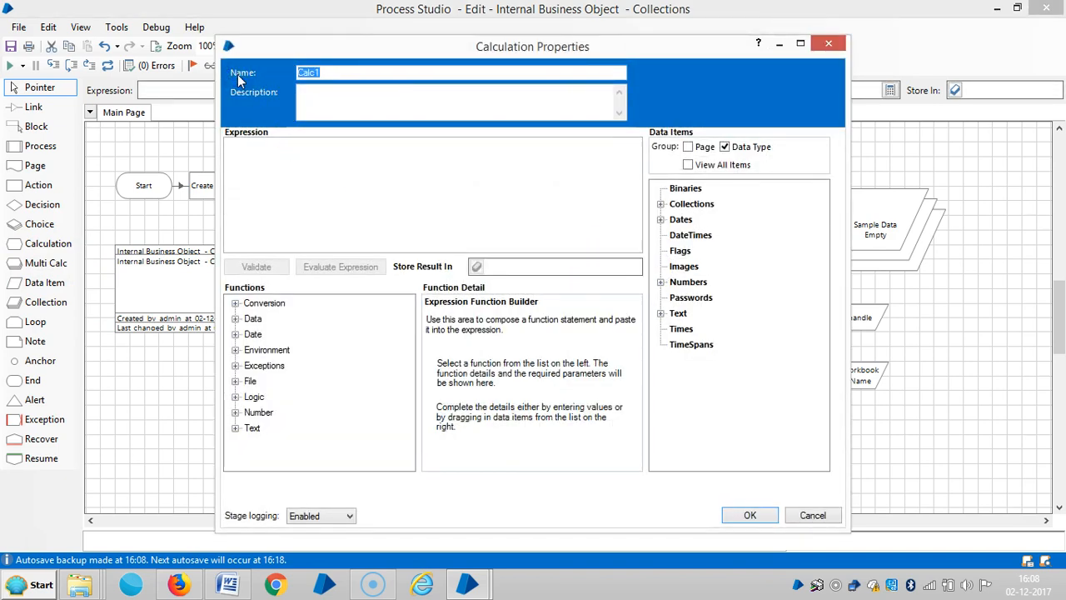
text(Add R)
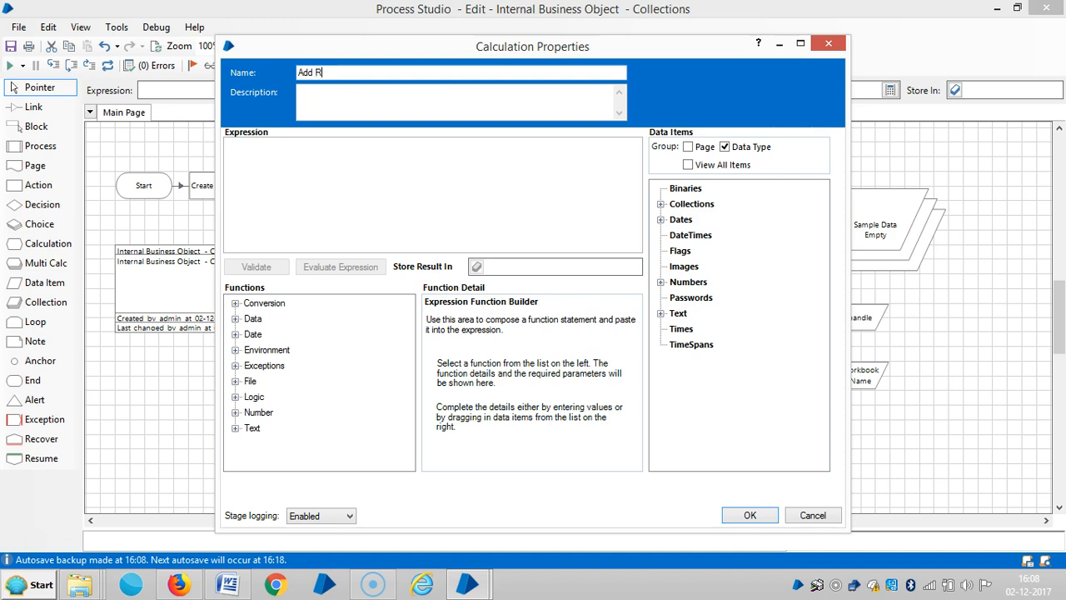
text(mU)
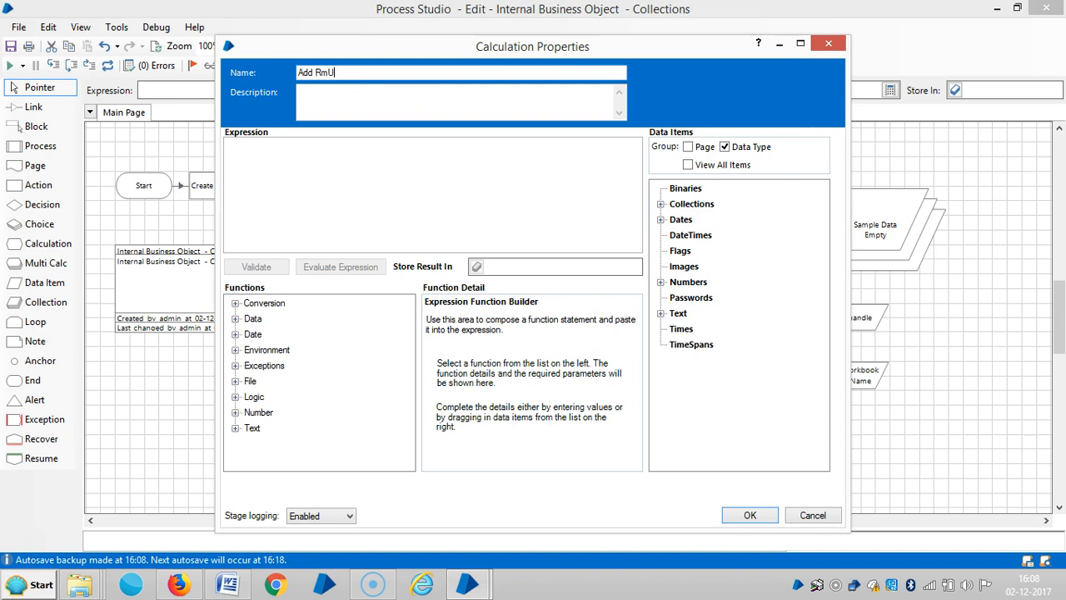
key(BackSpace)
text(Multiple)
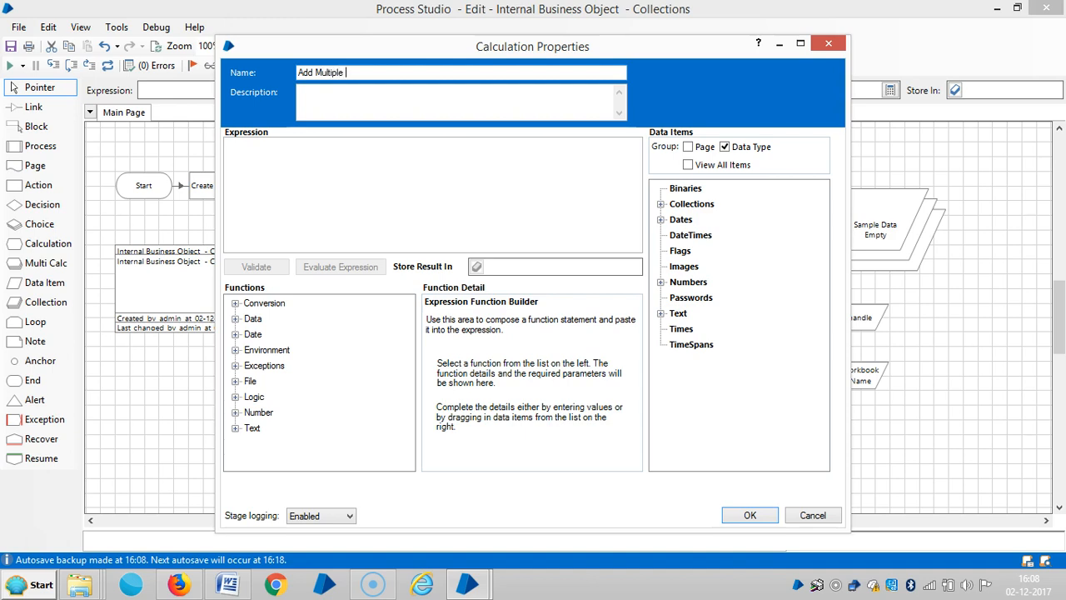
text(Rows)
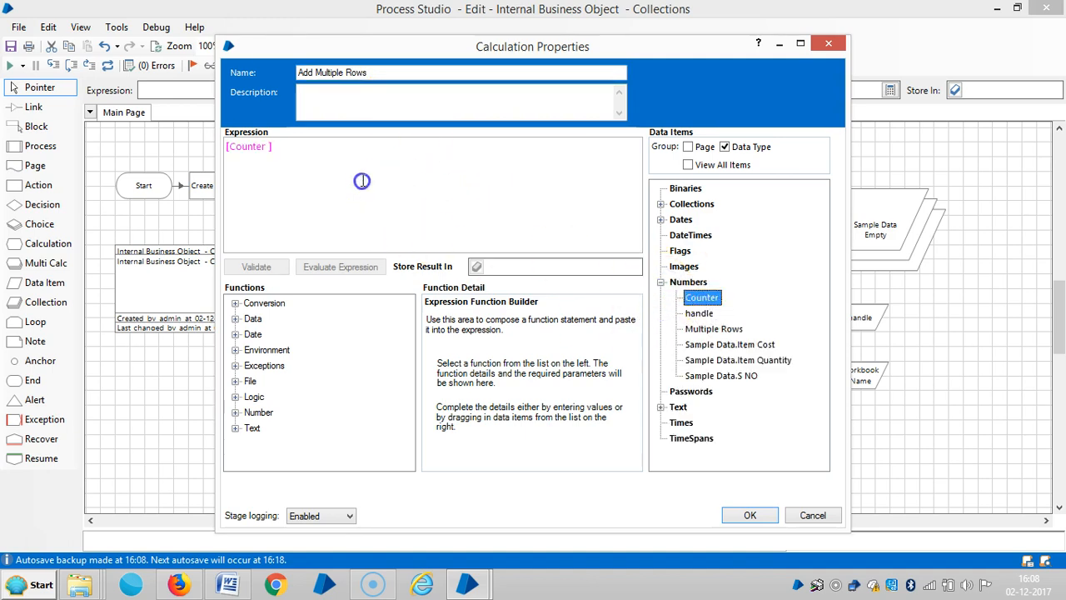
text(+)
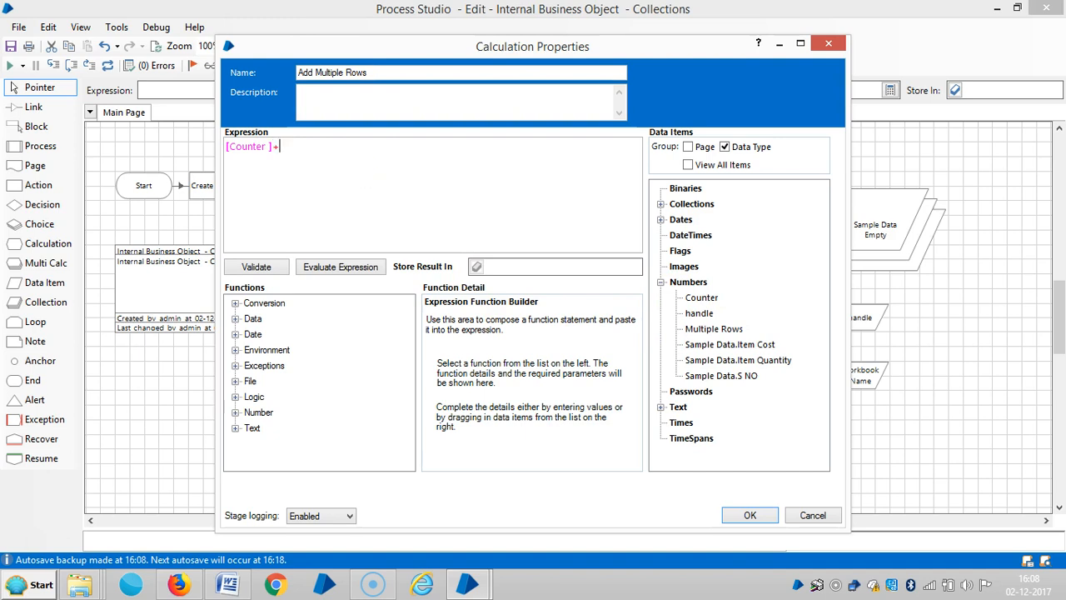
text(1)
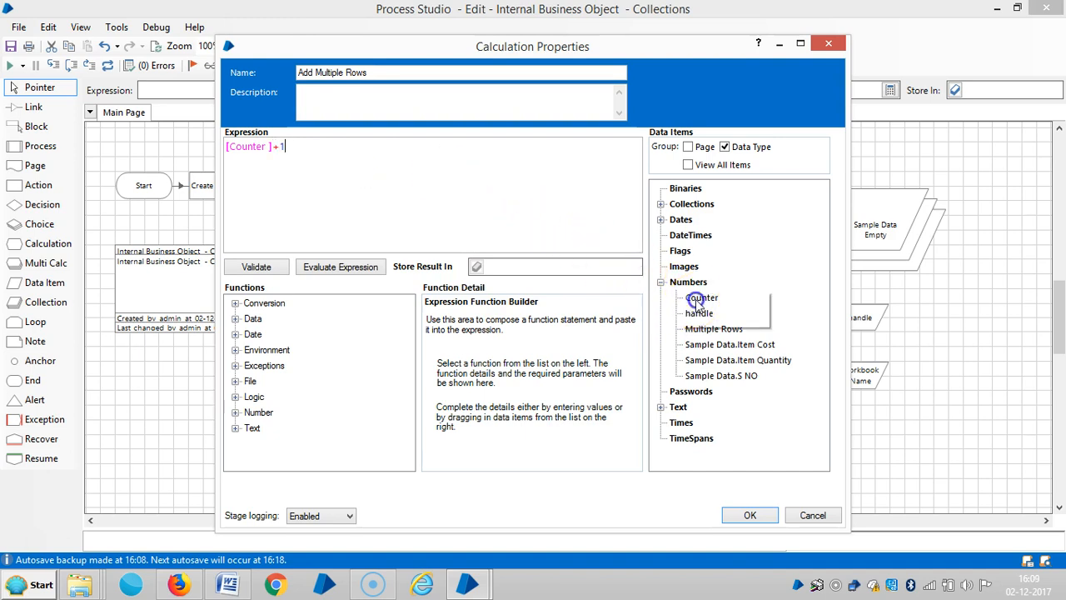
click(703, 296)
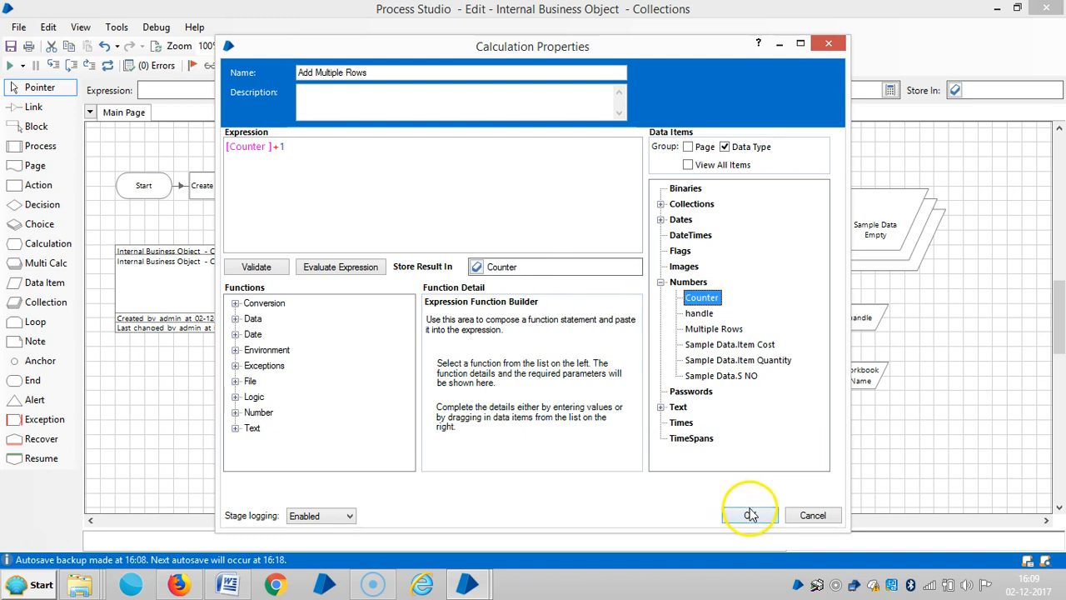
click(747, 515)
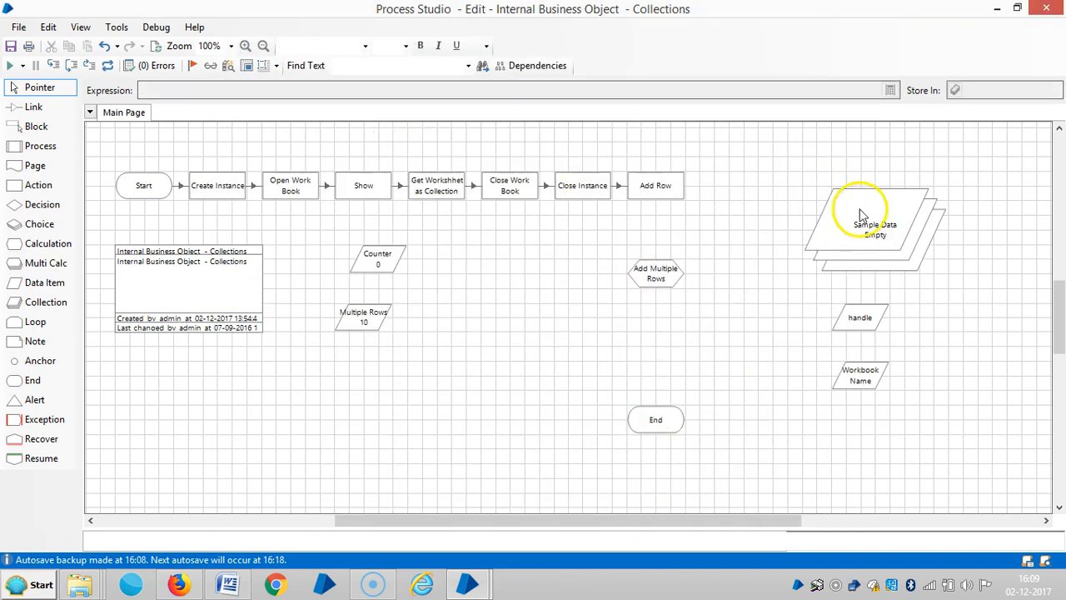
Step: Move the Sample Data collection and data items right and restyle its label bold red
click(875, 225)
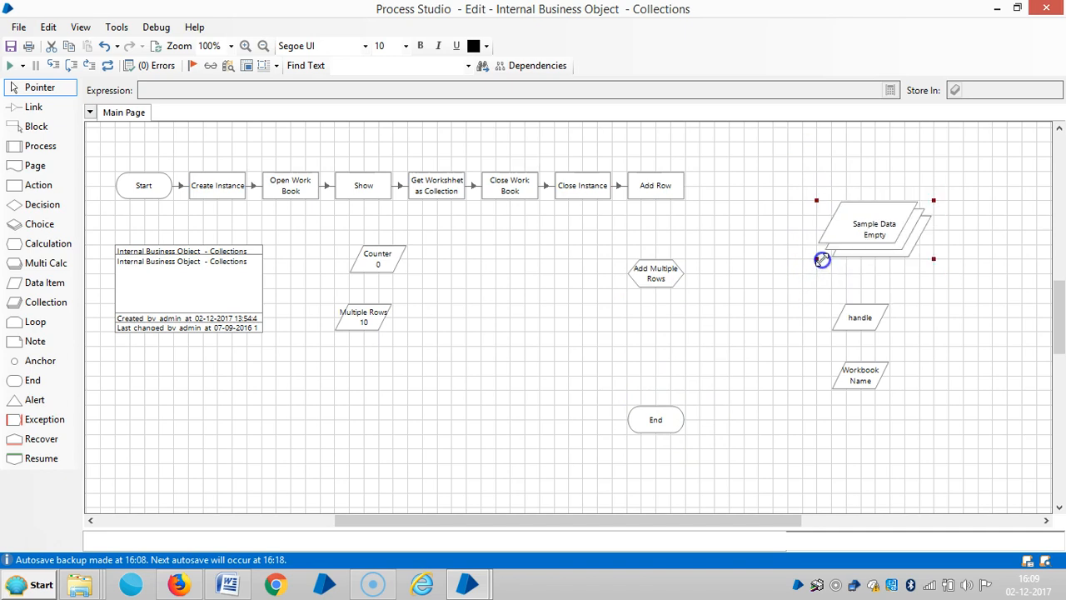
drag(860, 375, 890, 404)
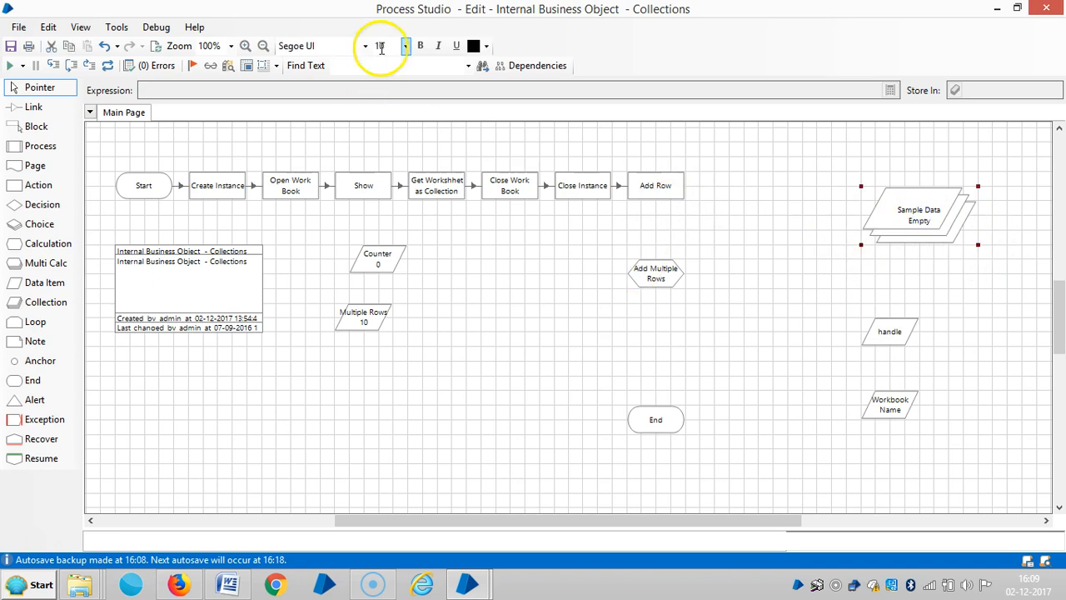
click(486, 47)
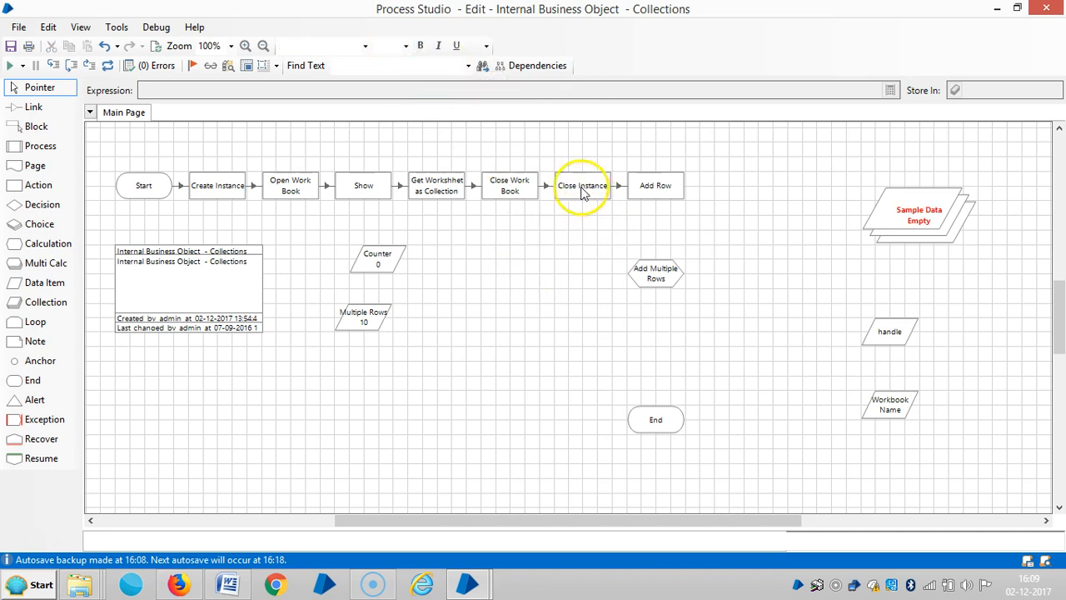
mouse_move(43, 263)
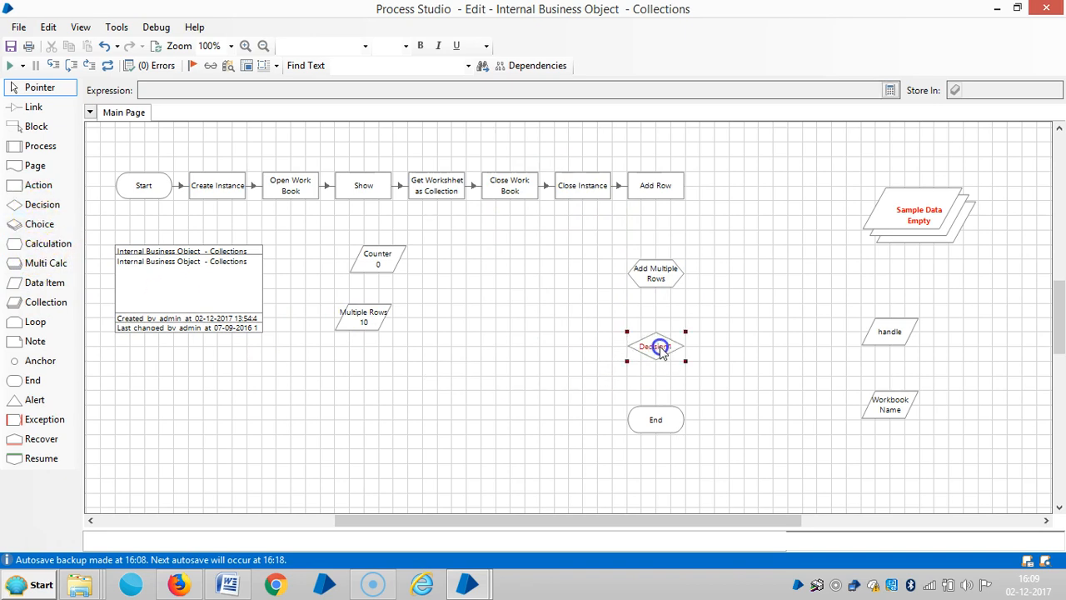
Step: Set the decision Multiple Rows to test [Counter] < [Multiple Rows]
double_click(656, 347)
text([Counter )
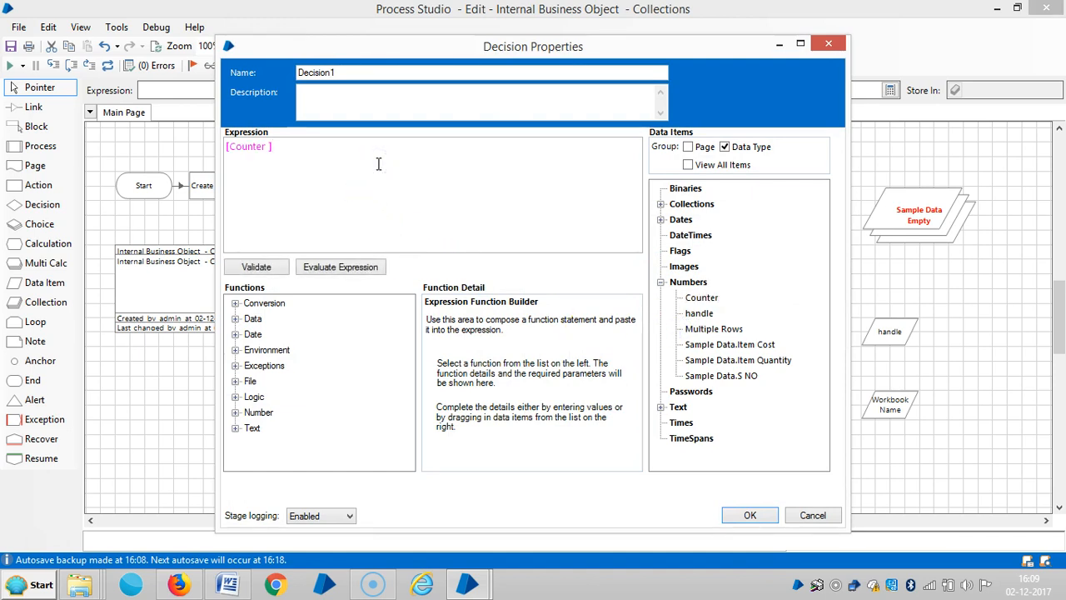
text(<)
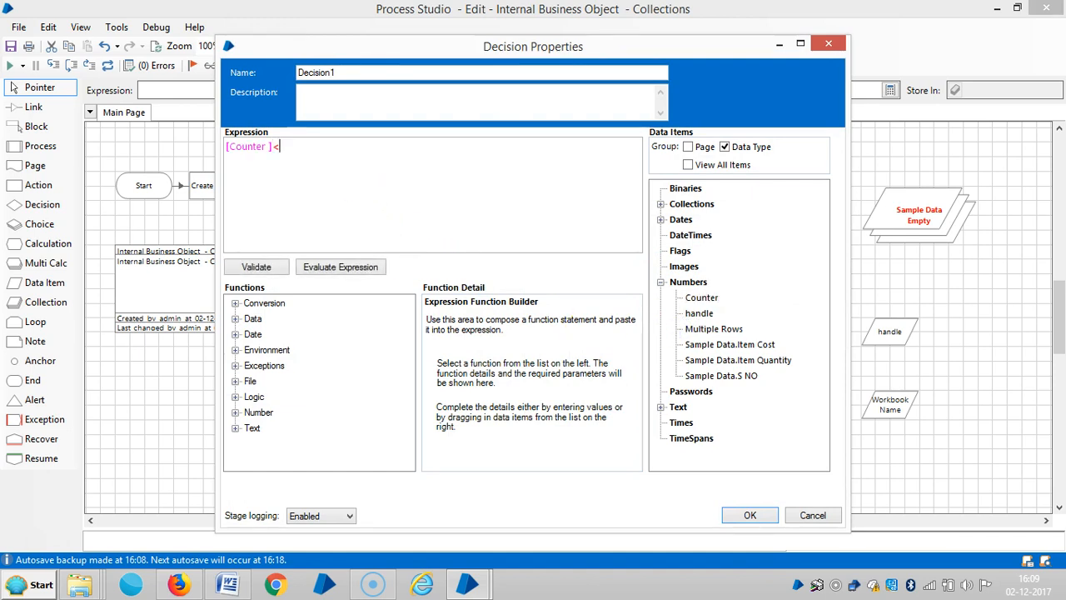
mouse_move(713, 328)
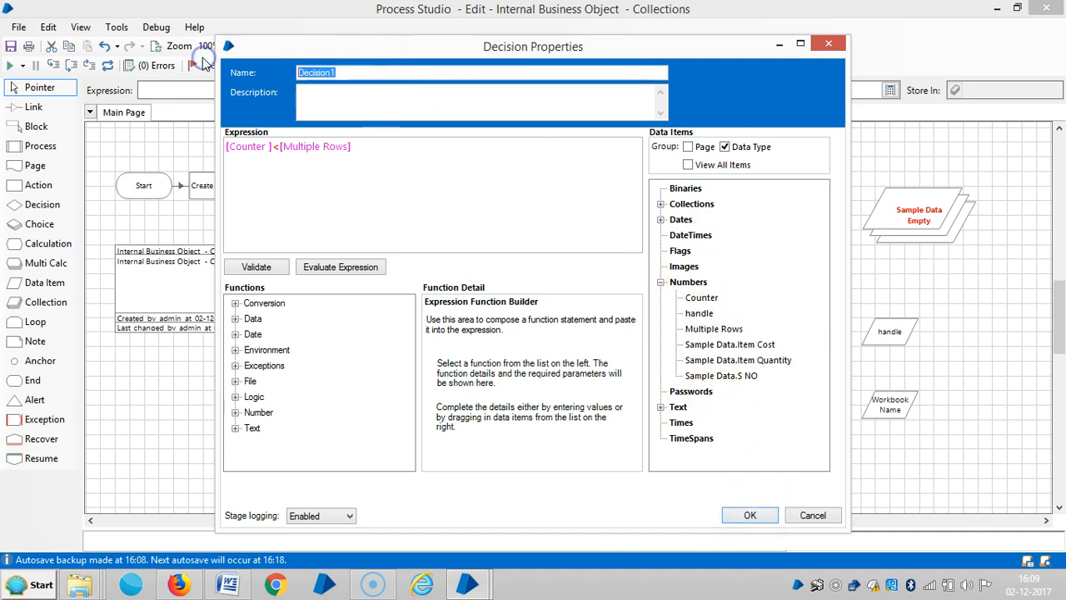
text(Multiple Rows)
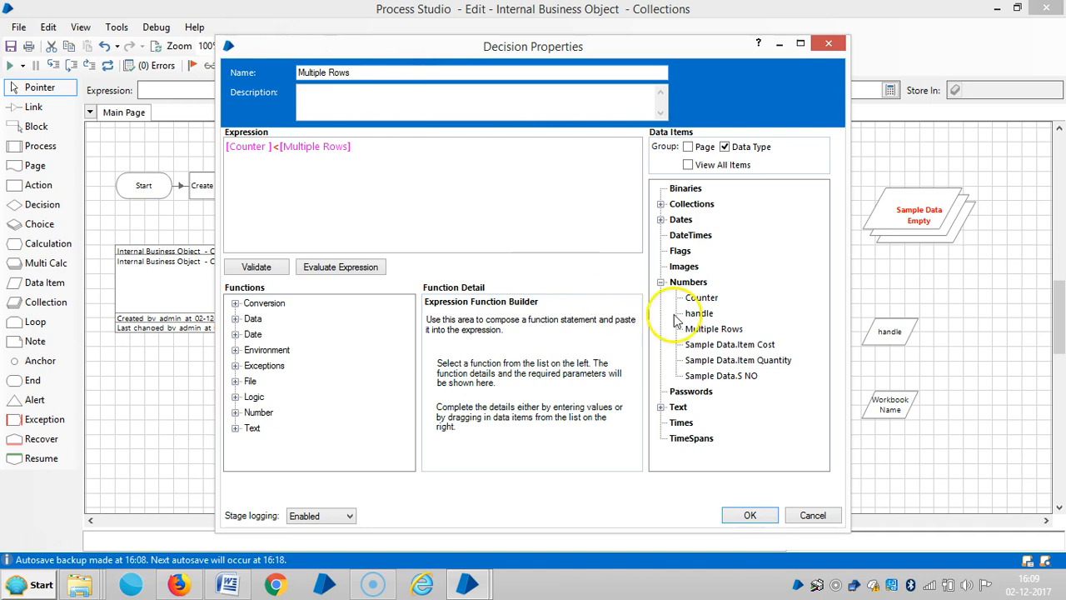
click(750, 515)
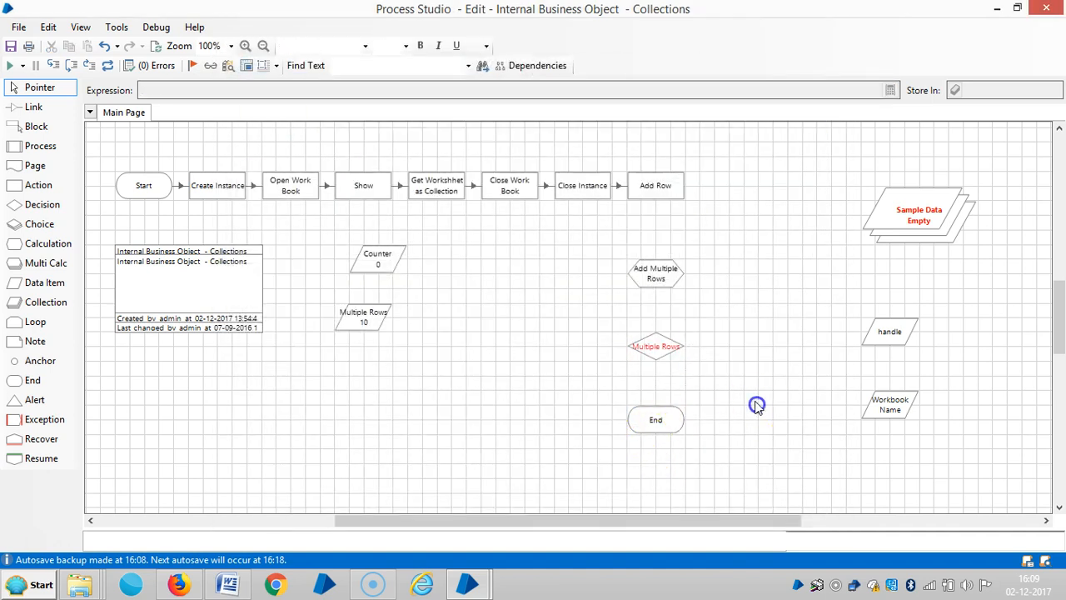
Step: Delete the old connection and link Add Row into the counter/decision loop
click(40, 360)
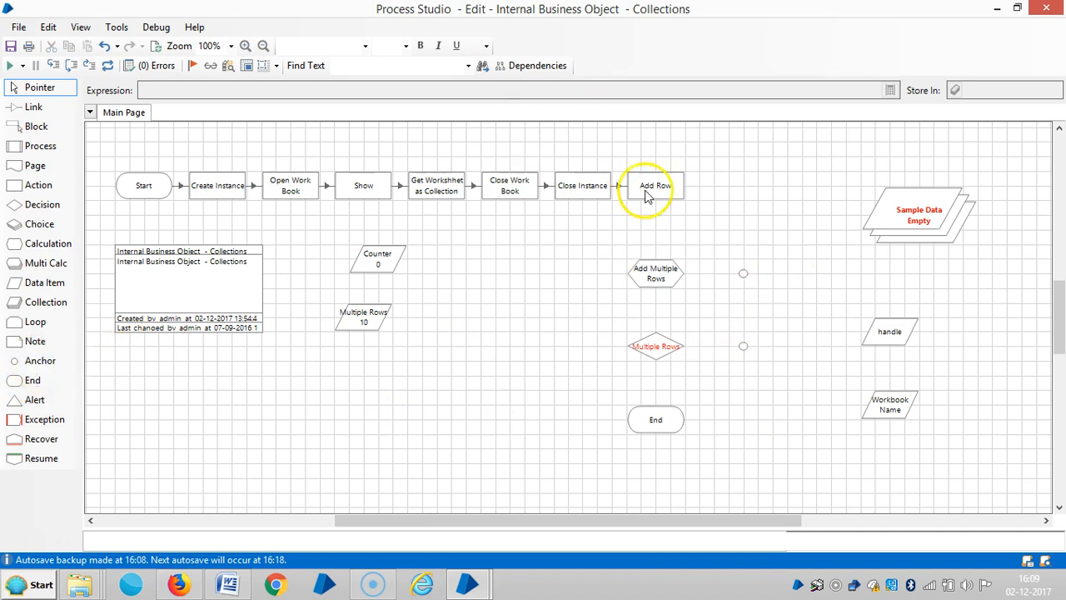
right_click(657, 185)
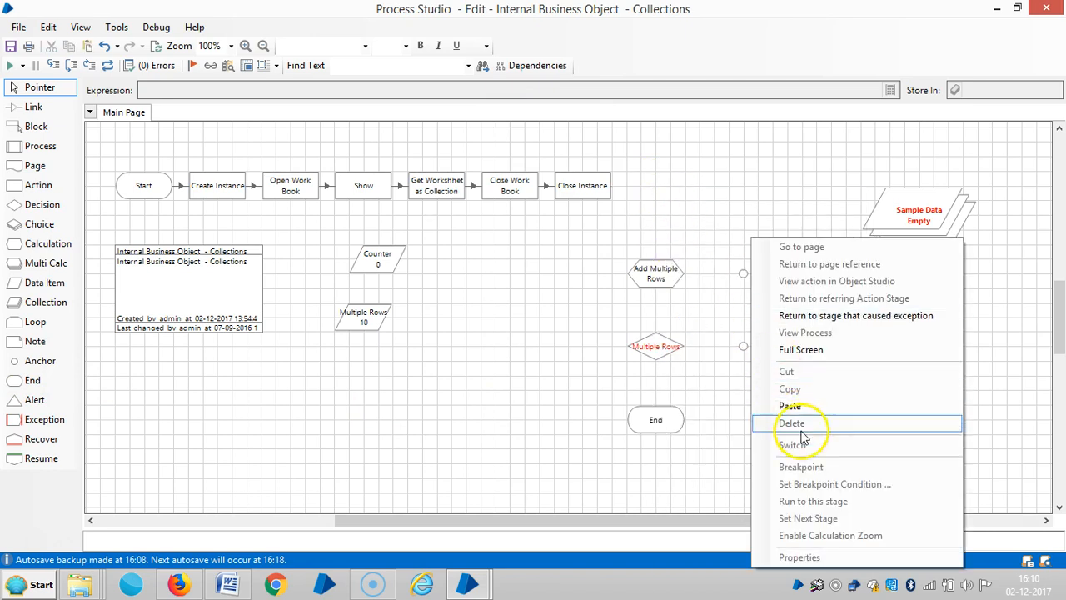
click(790, 406)
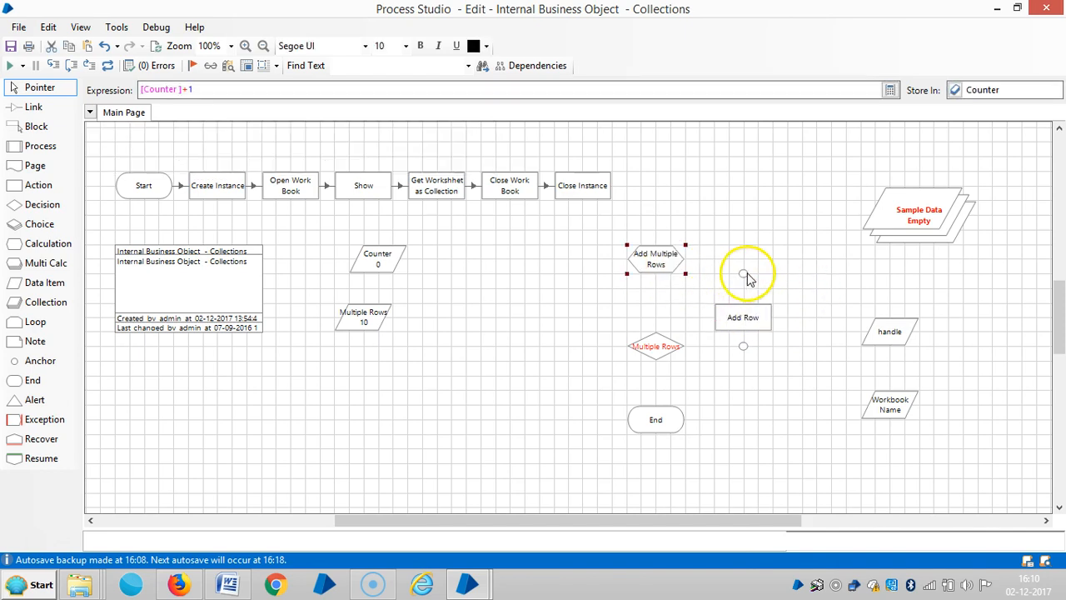
click(743, 302)
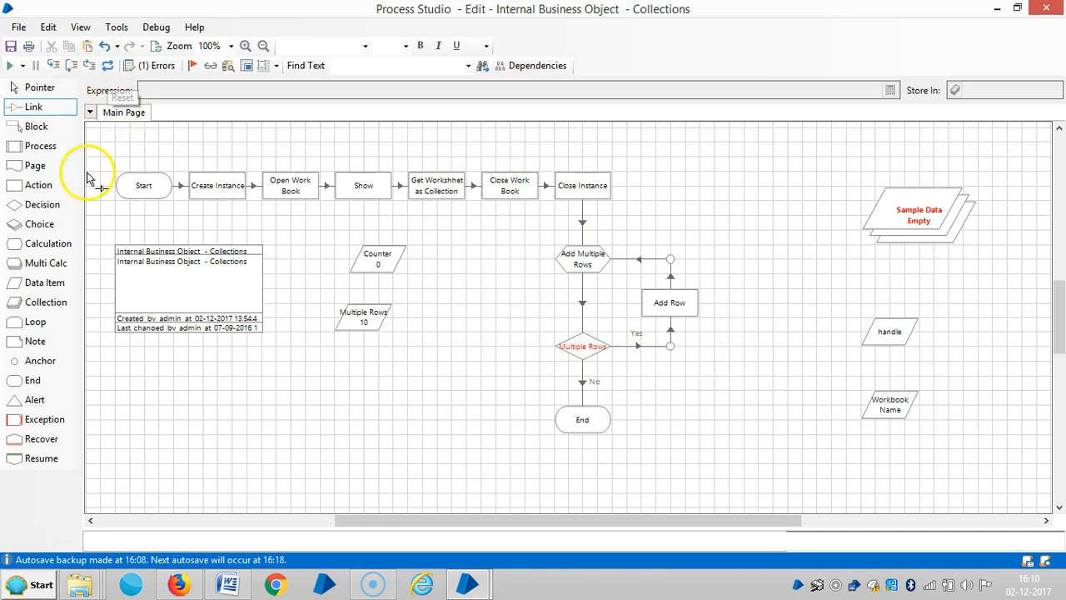
double_click(581, 344)
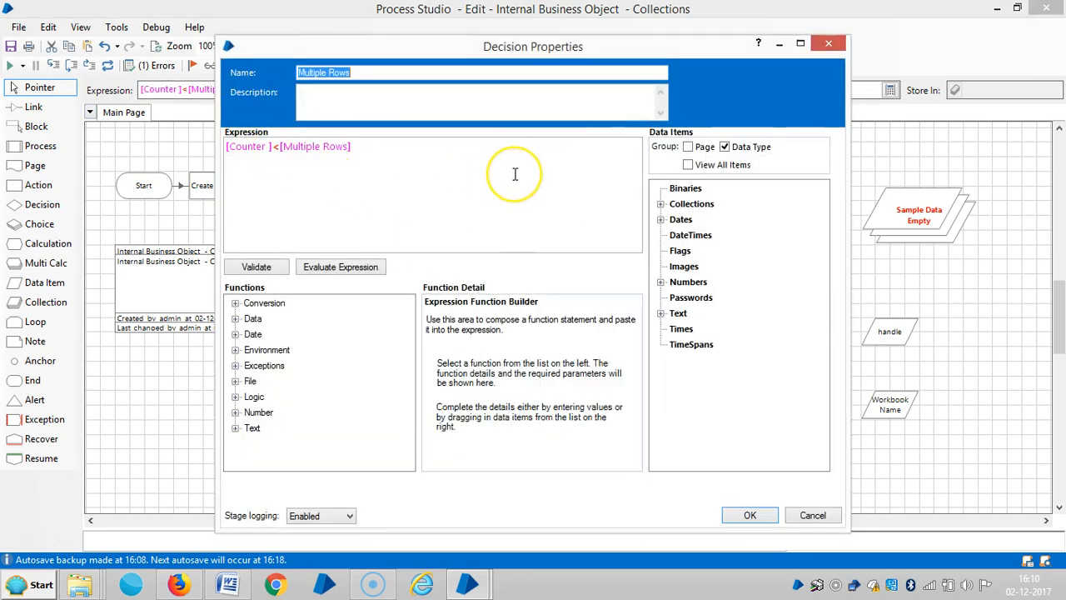
mouse_move(750, 515)
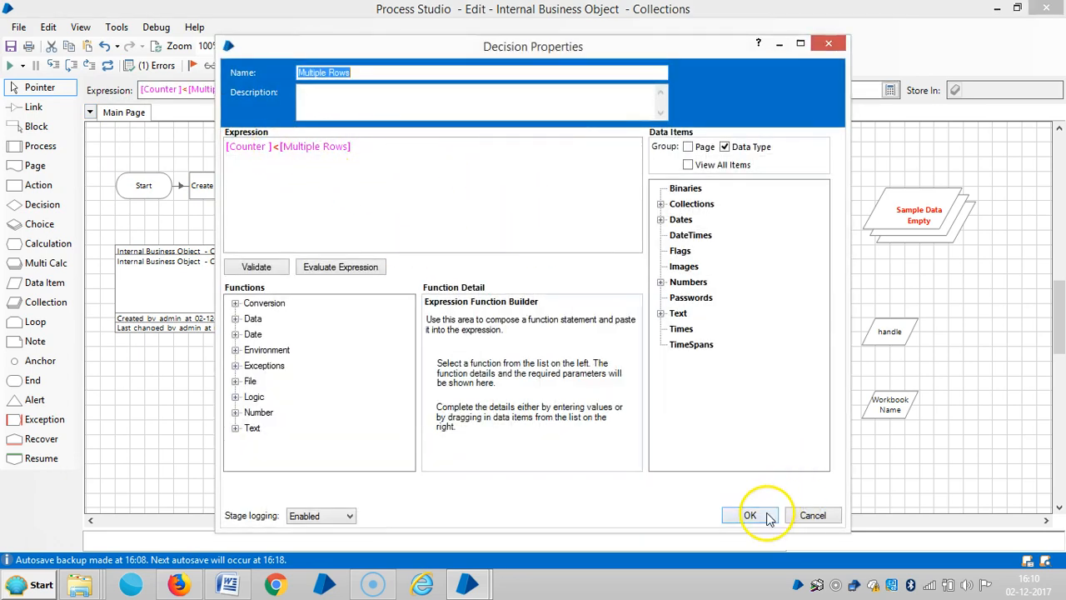
click(750, 515)
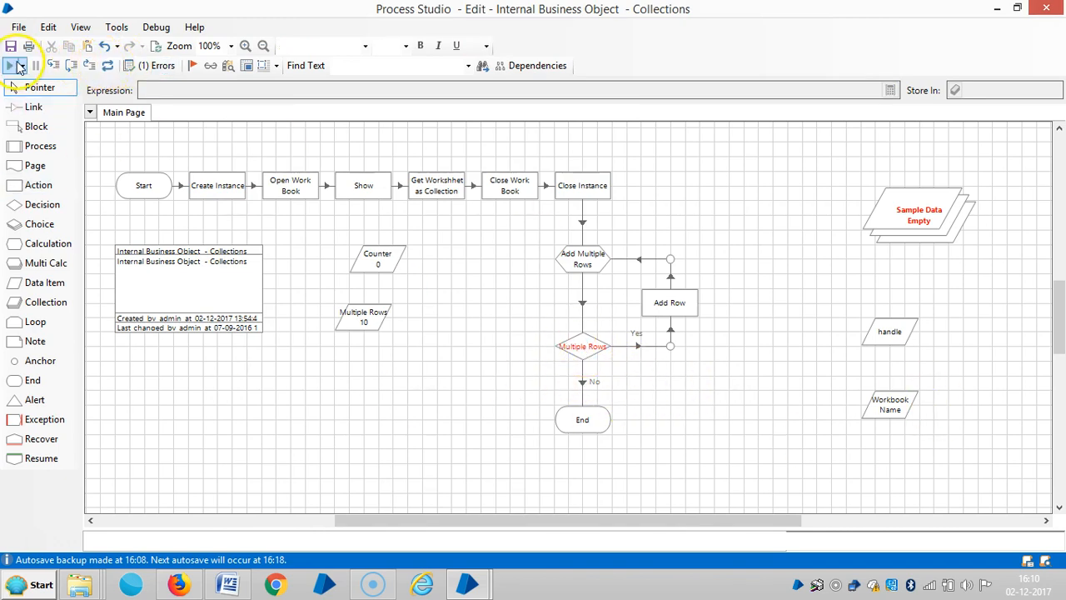
click(10, 65)
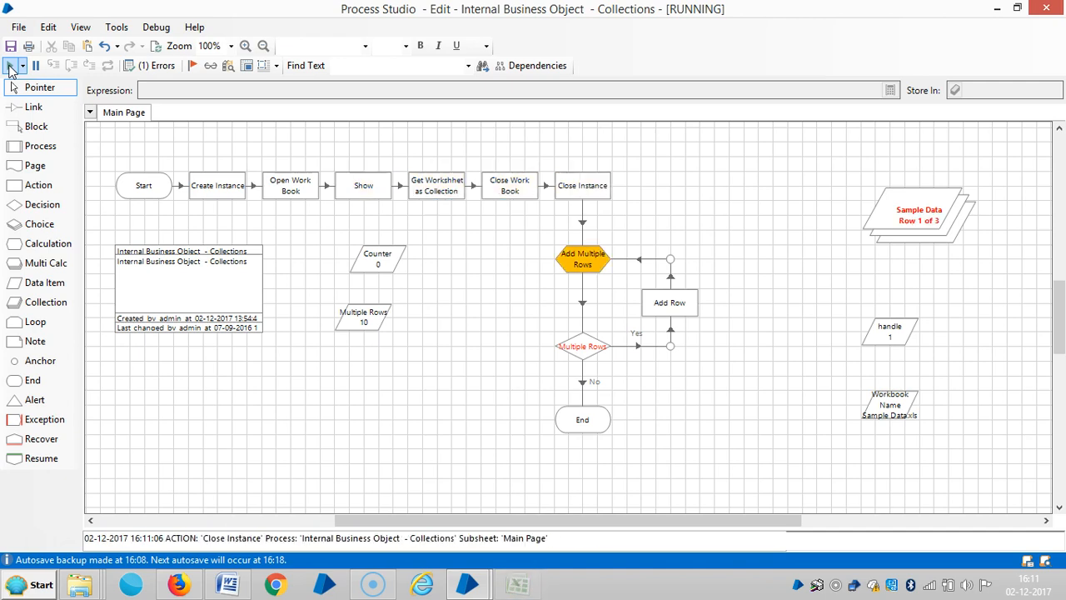
Step: Run the object and dismiss the 'stage Counter does not exist' error
click(10, 65)
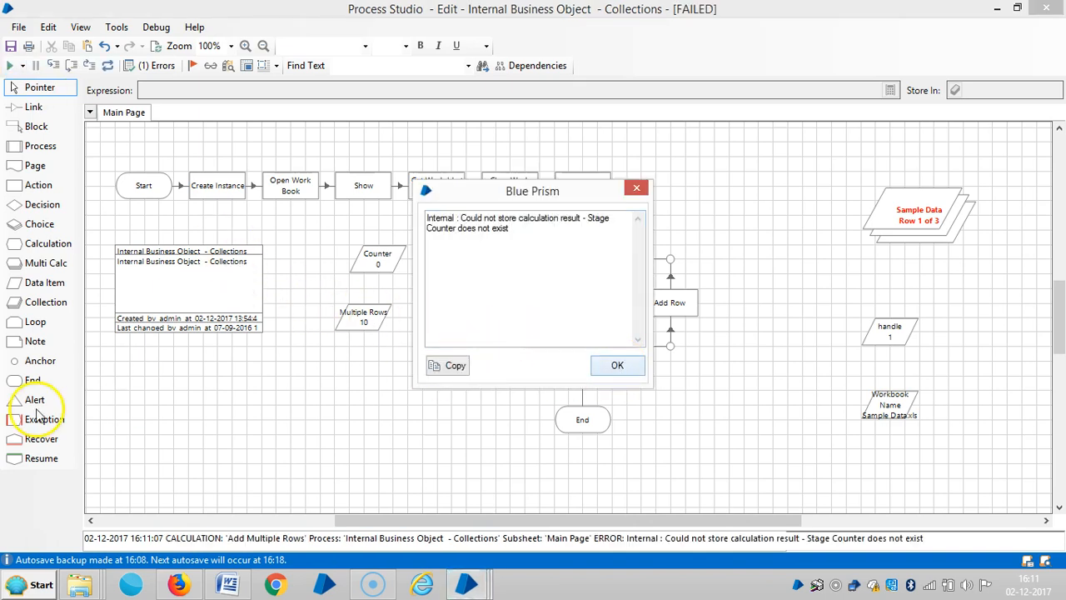
click(616, 365)
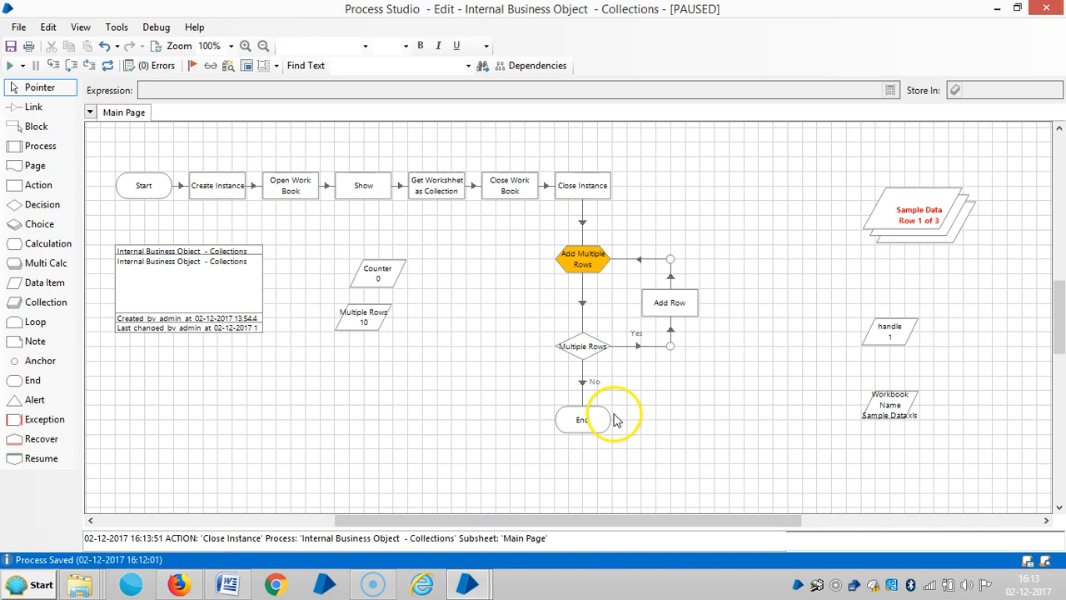
mouse_move(581, 207)
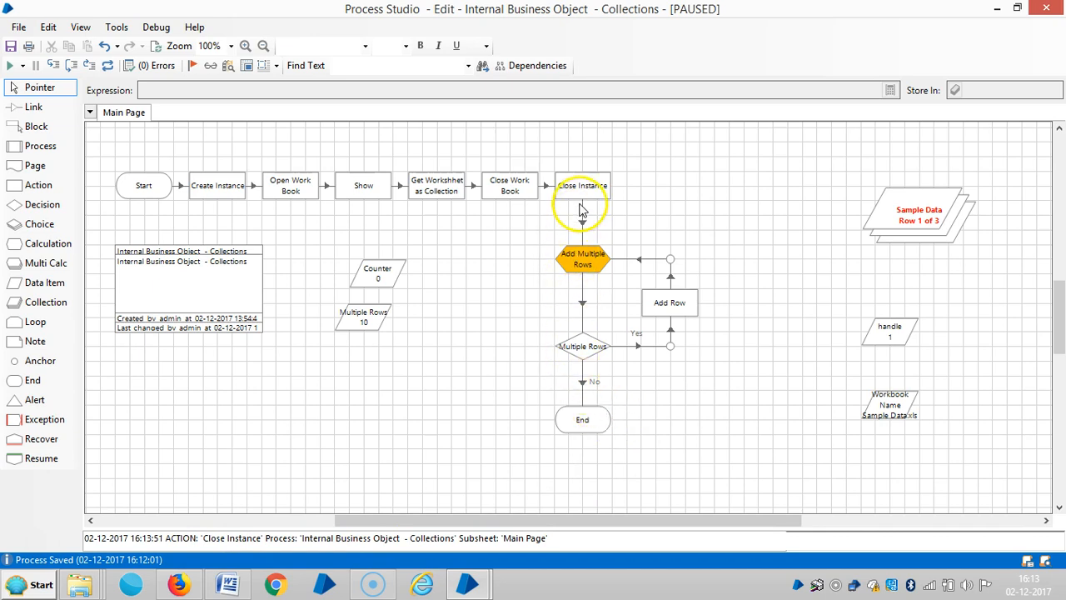
mouse_move(958, 233)
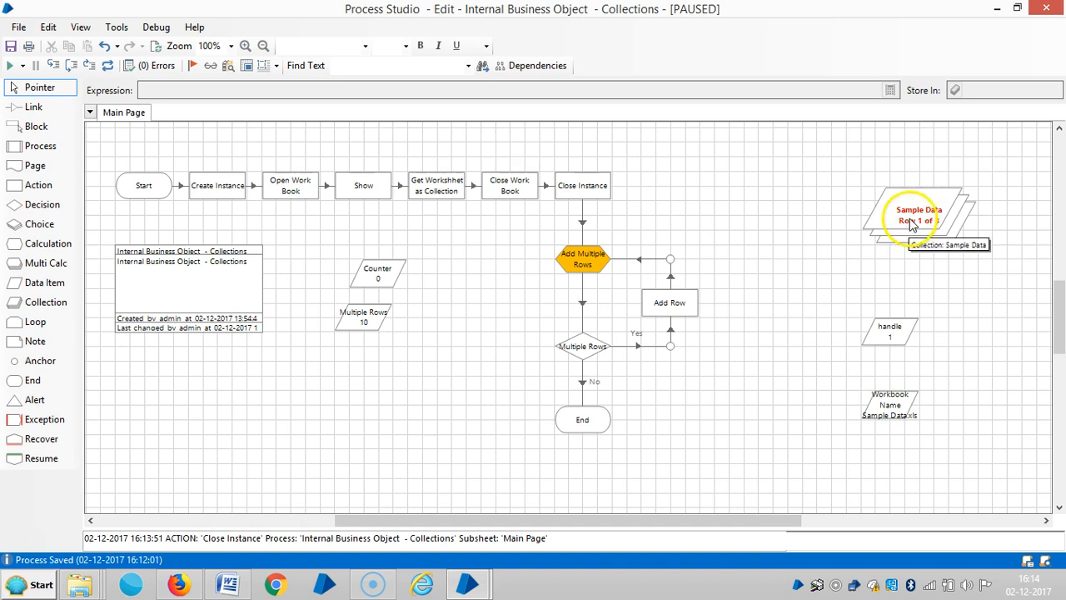
Step: Run to stage through the loop until Sample Data has 5 rows, then view its properties
click(917, 216)
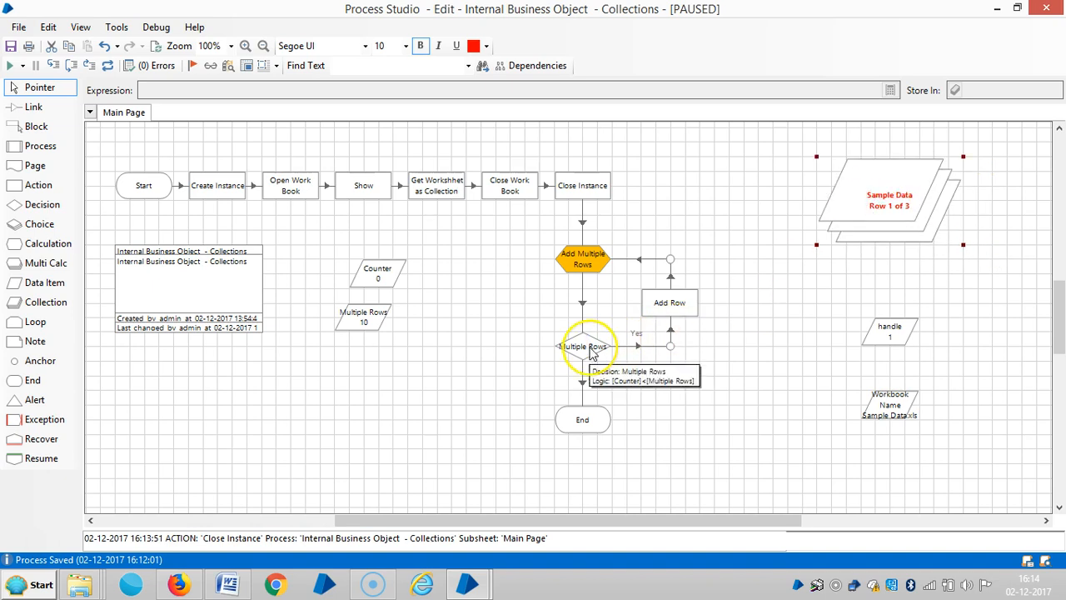
right_click(583, 345)
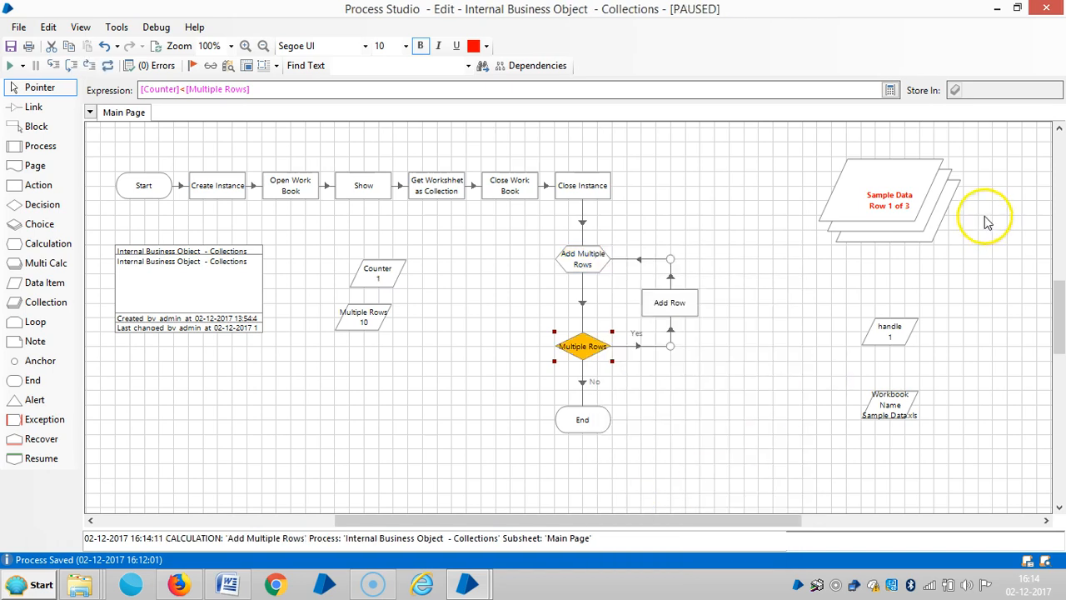
mouse_move(933, 185)
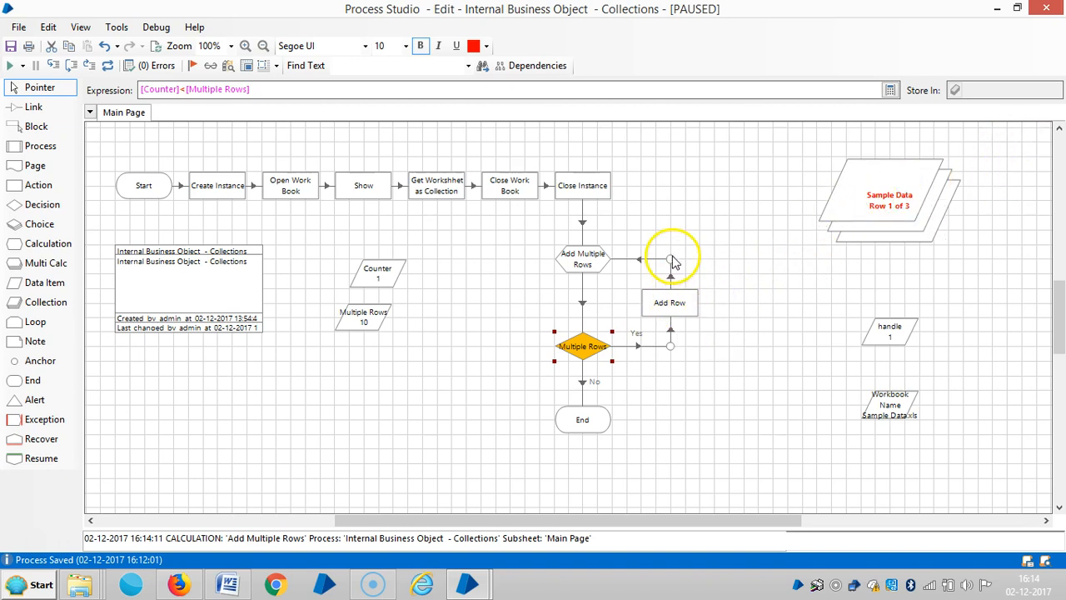
right_click(671, 260)
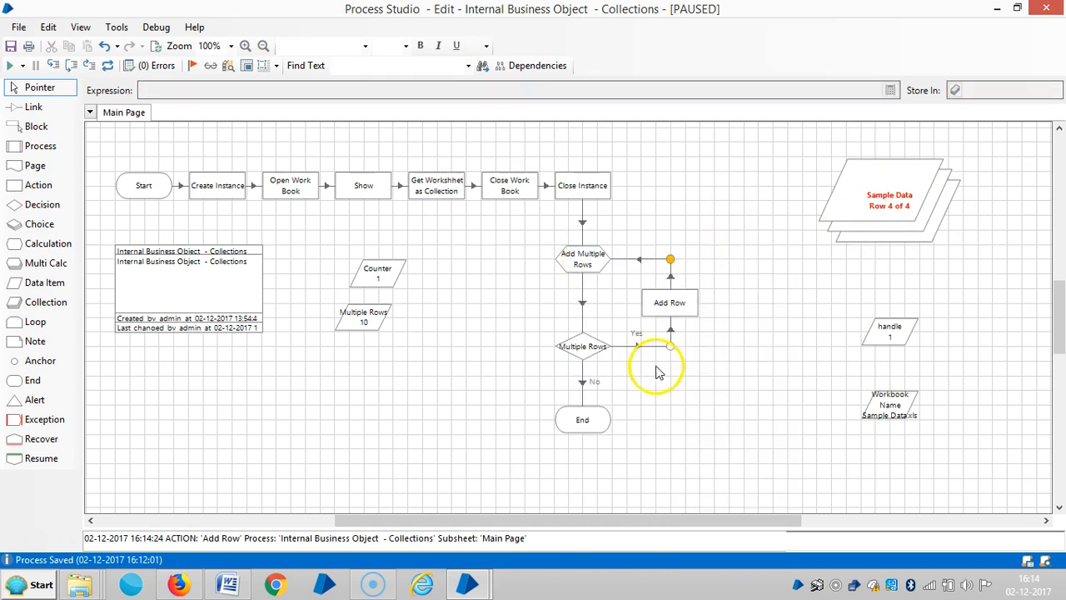
right_click(658, 370)
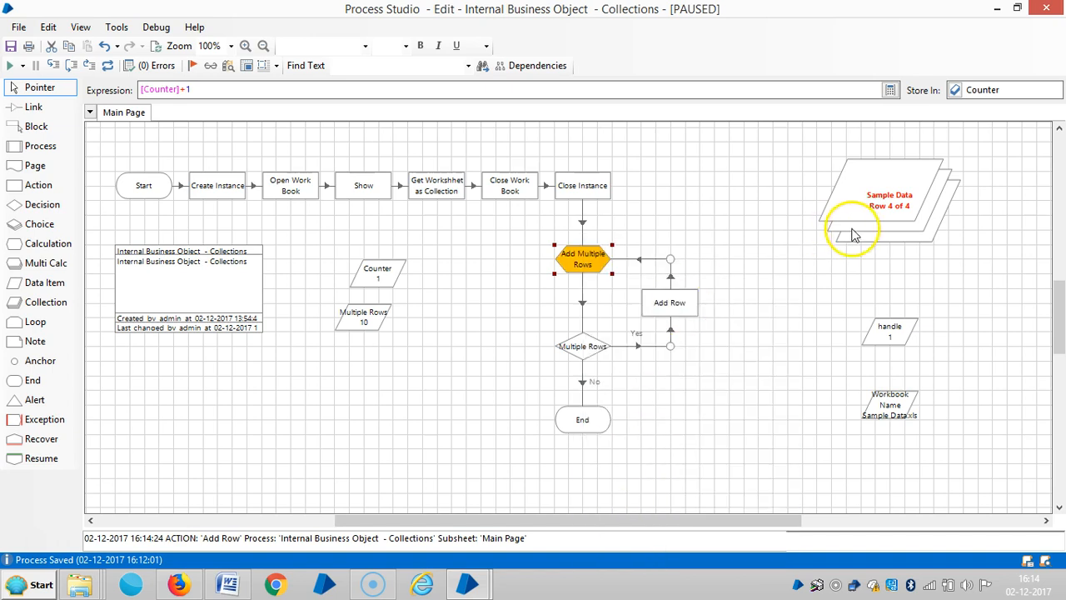
right_click(669, 265)
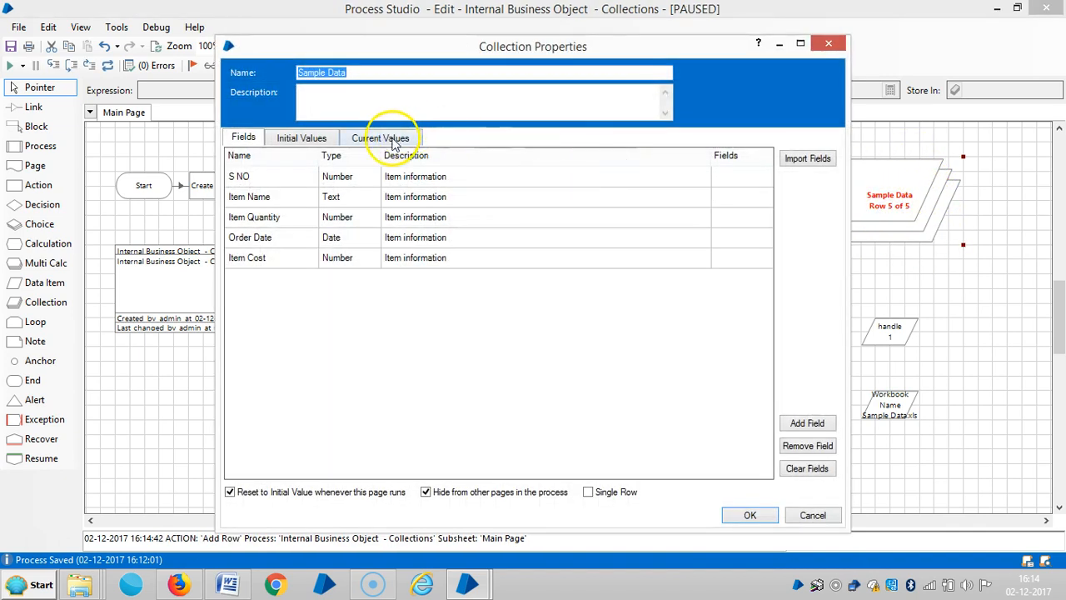
Step: Check Sample Data's current values, then run the object to the End stage so Counter reaches 10
click(379, 137)
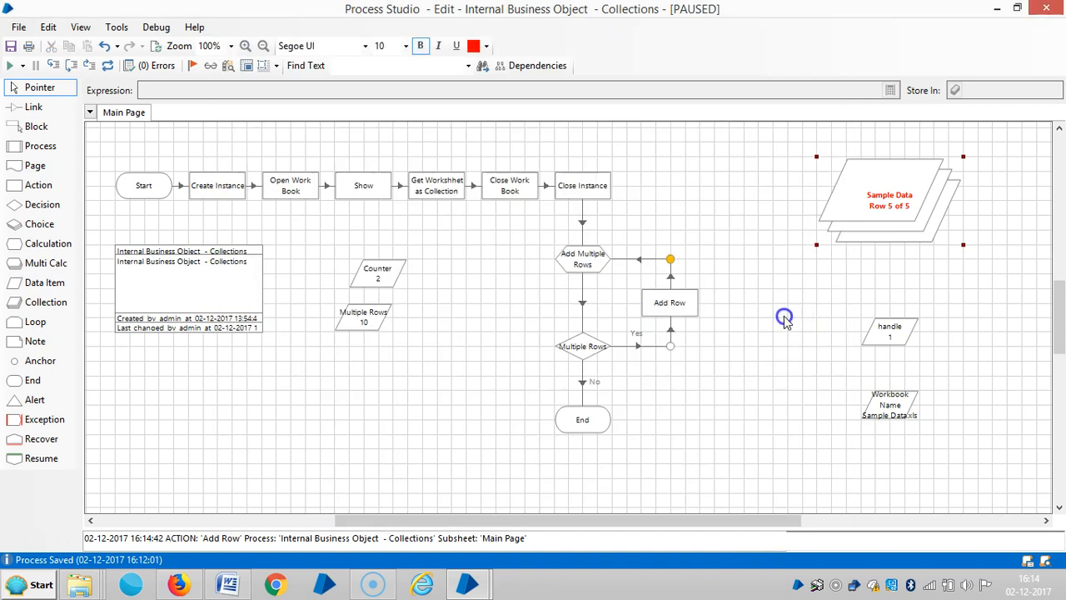
right_click(583, 420)
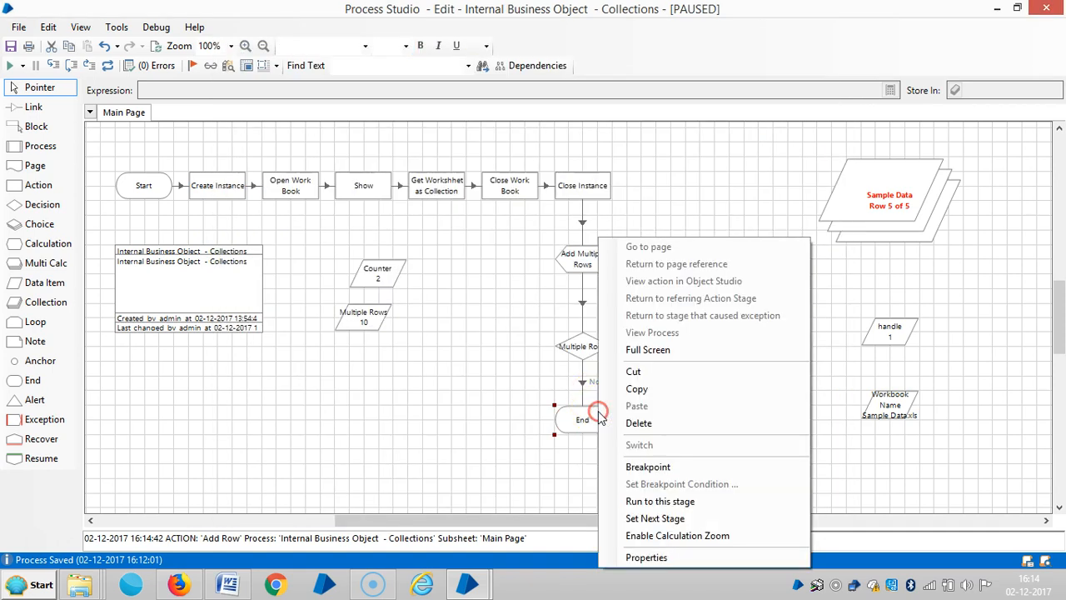
click(660, 499)
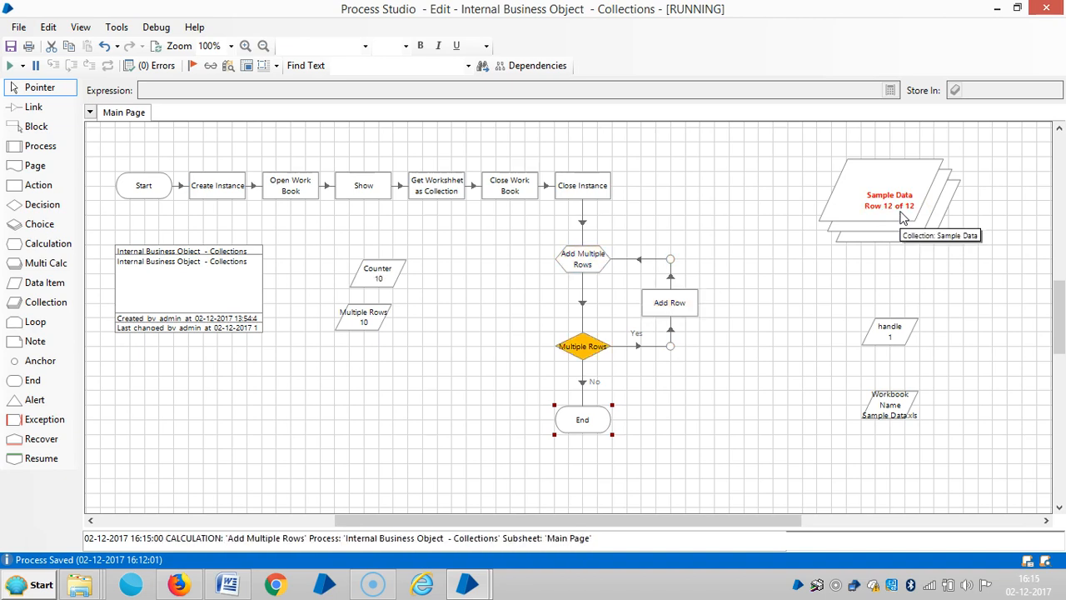
Step: Change the Multiple Rows data item's Initial Value to 20 and confirm
double_click(363, 316)
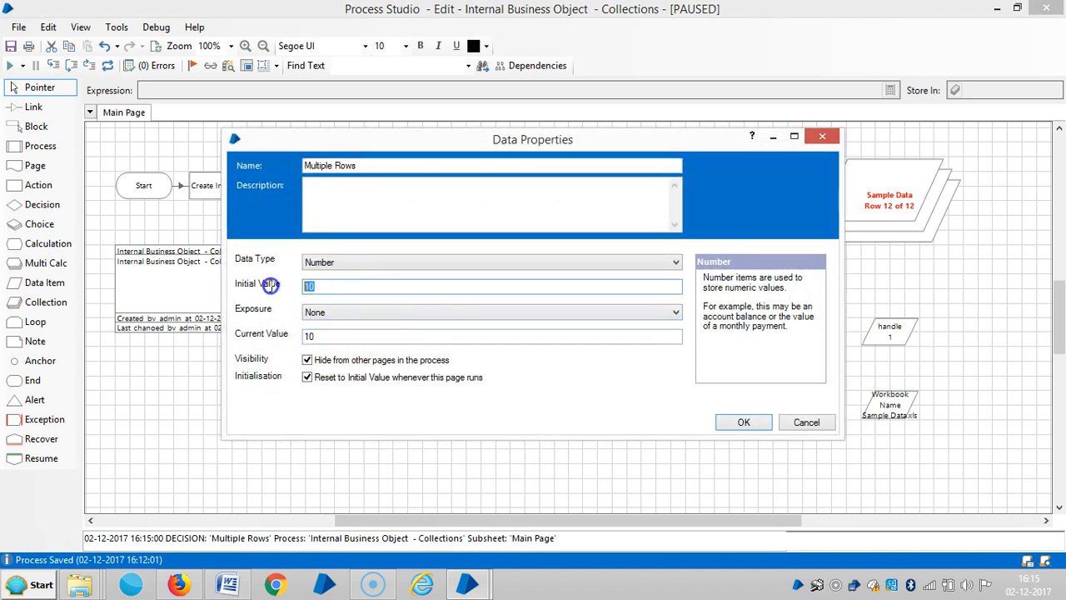
text(20)
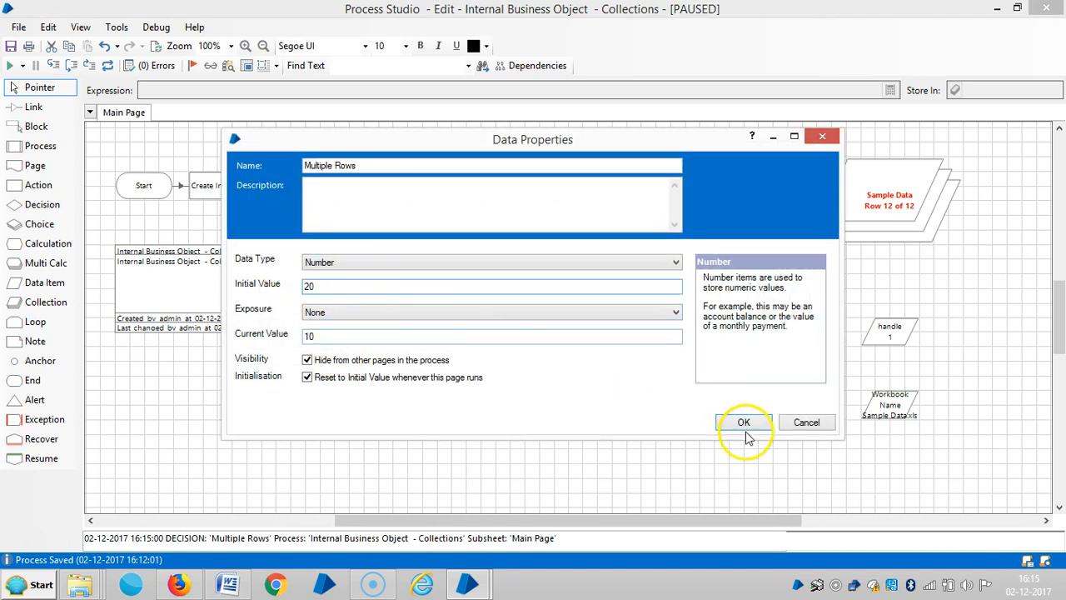
click(743, 423)
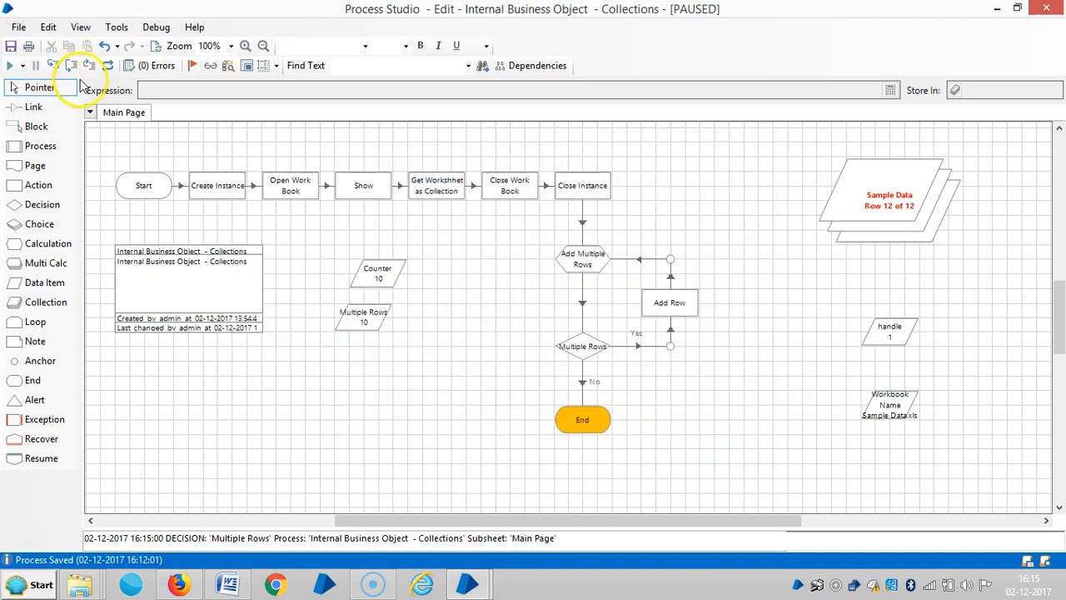
Step: Reset and run the object to completion, then select Sample Data showing 22 rows with Counter at 20
click(10, 67)
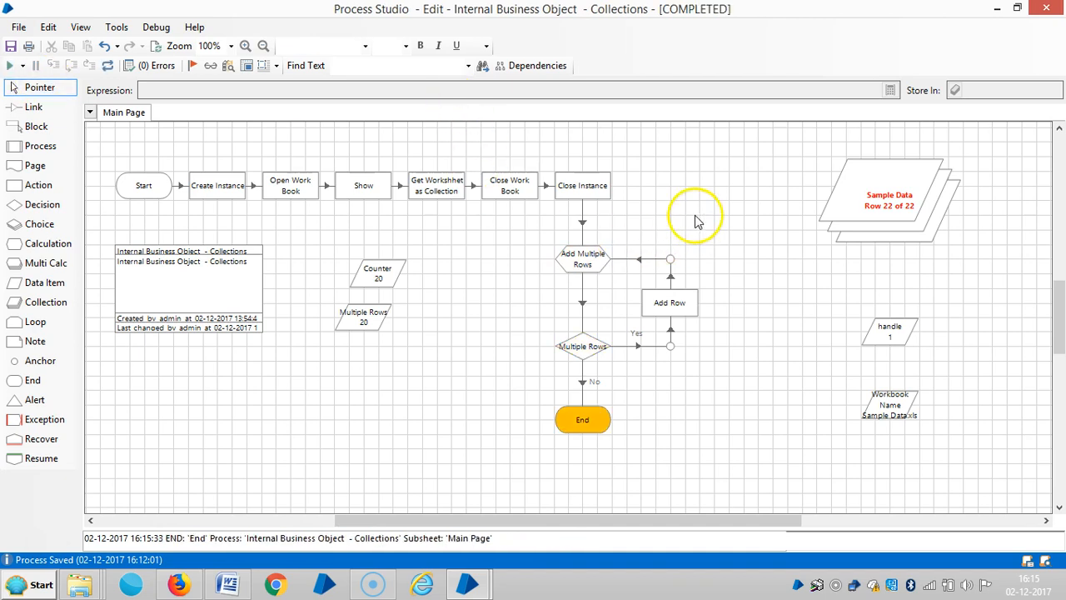
mouse_move(688, 443)
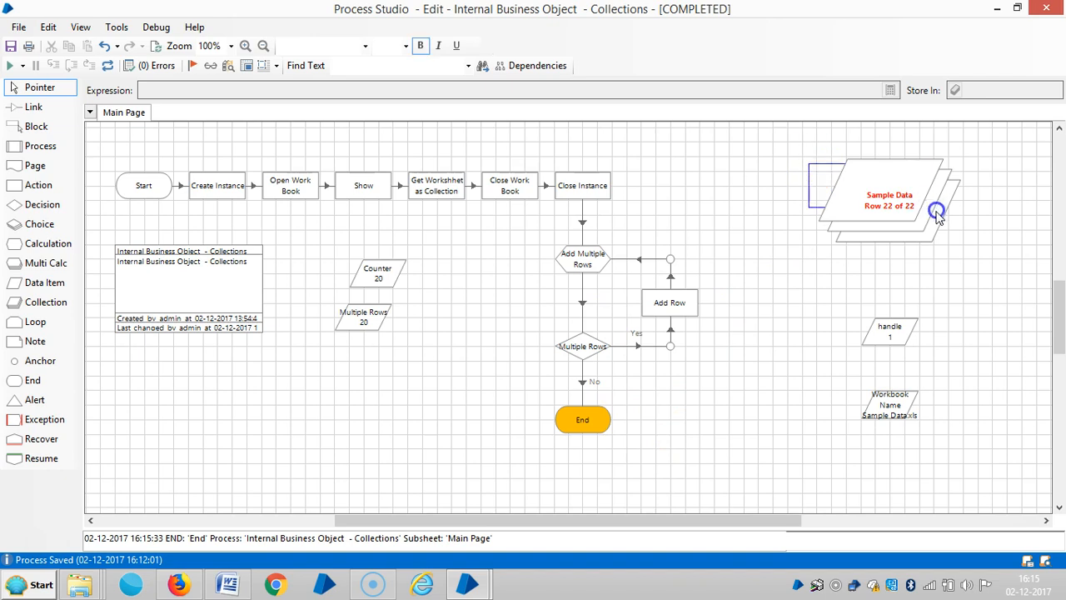
click(936, 213)
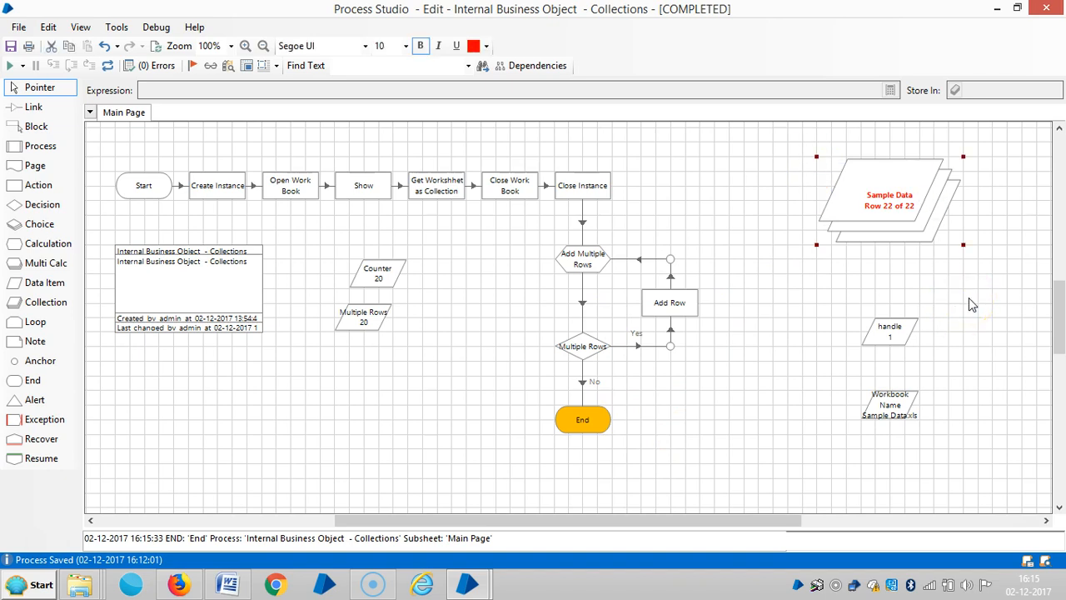